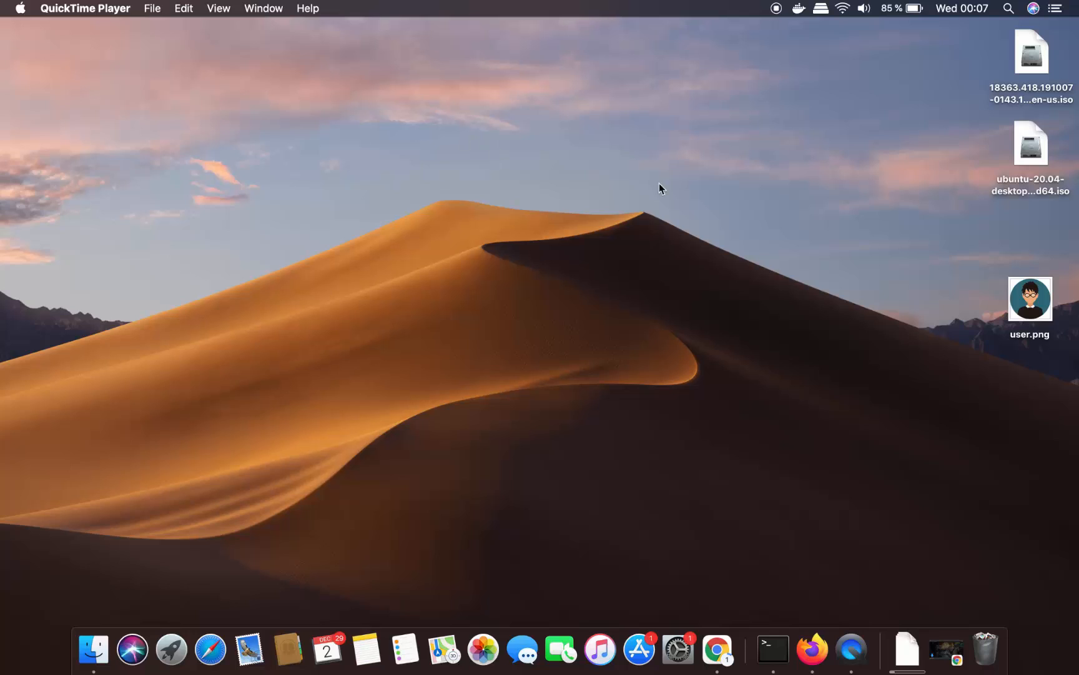
mouse_move(513, 180)
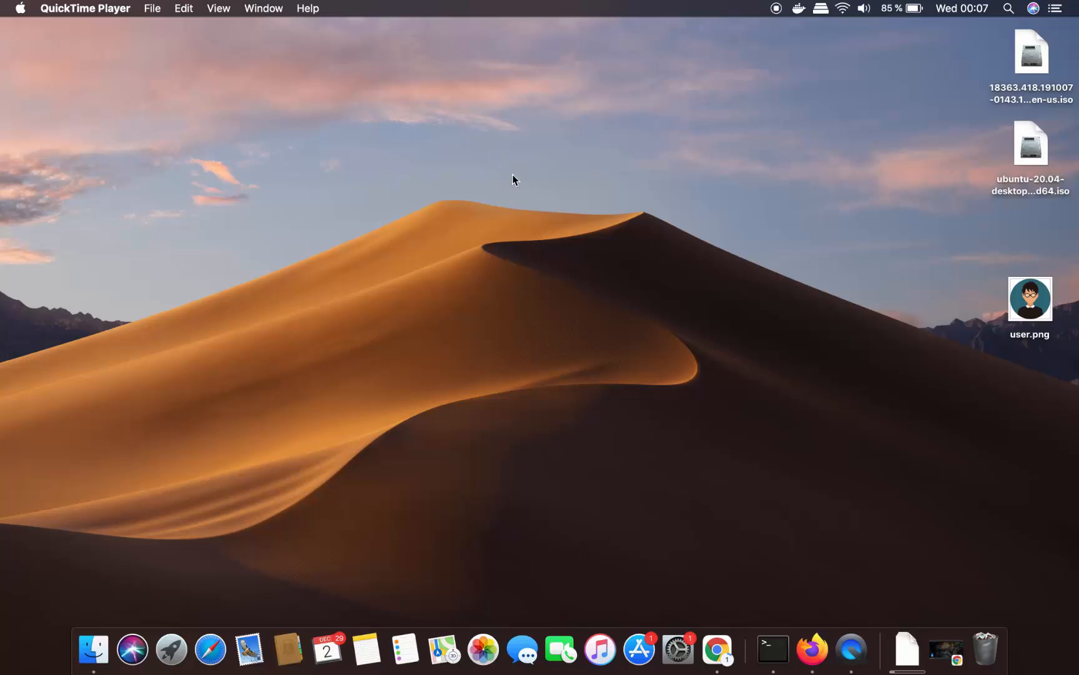
mouse_move(566, 204)
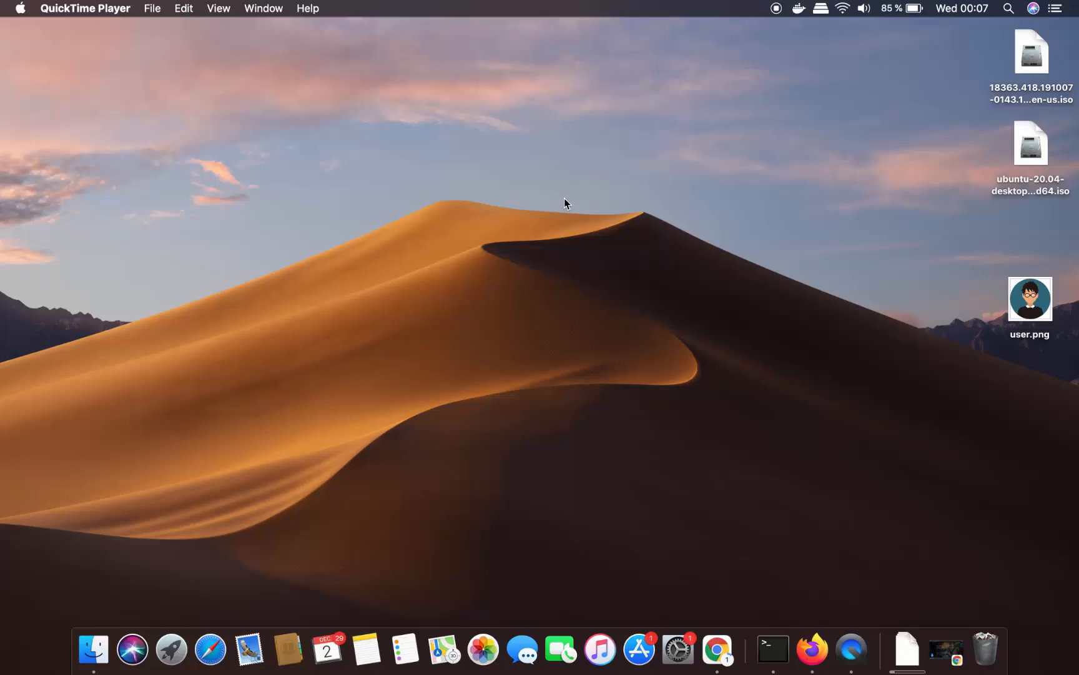
mouse_move(177, 106)
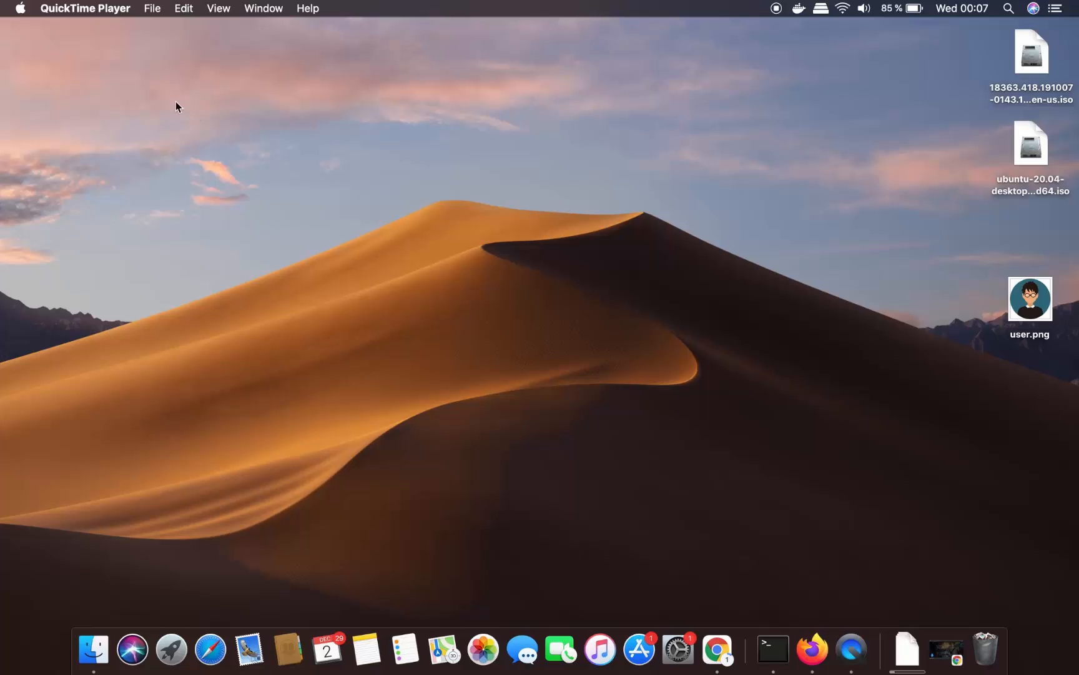
mouse_move(20, 16)
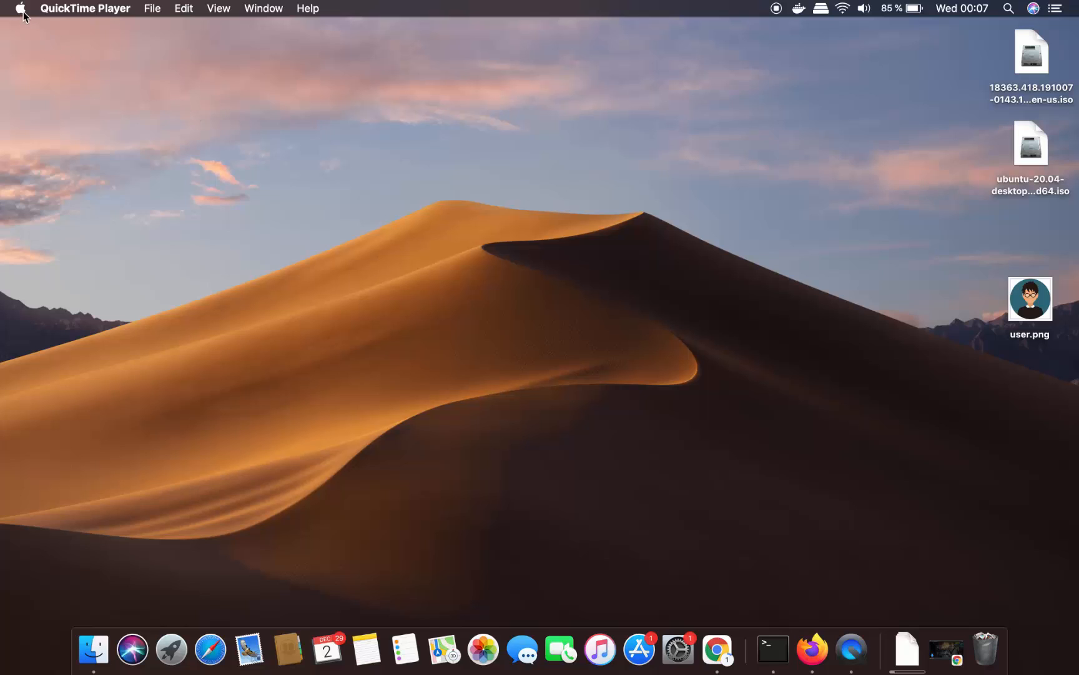
Bring up the Apple menu from the top-left of the menu bar
left_click(20, 9)
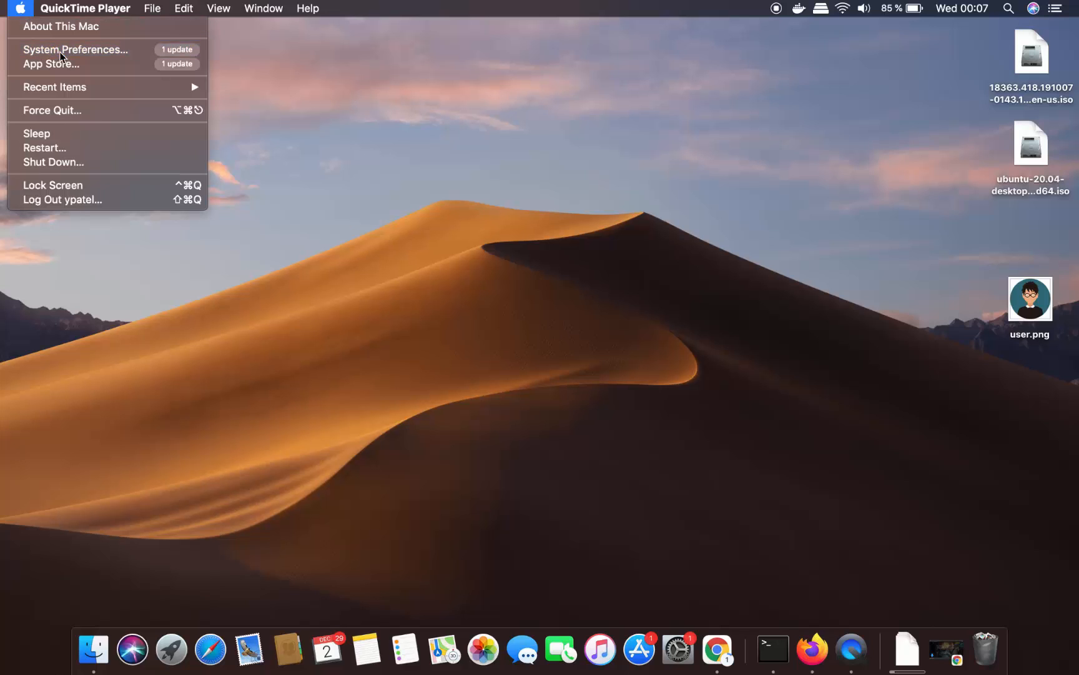
Launch System Preferences from the Apple menu to show the settings grid
left_click(74, 49)
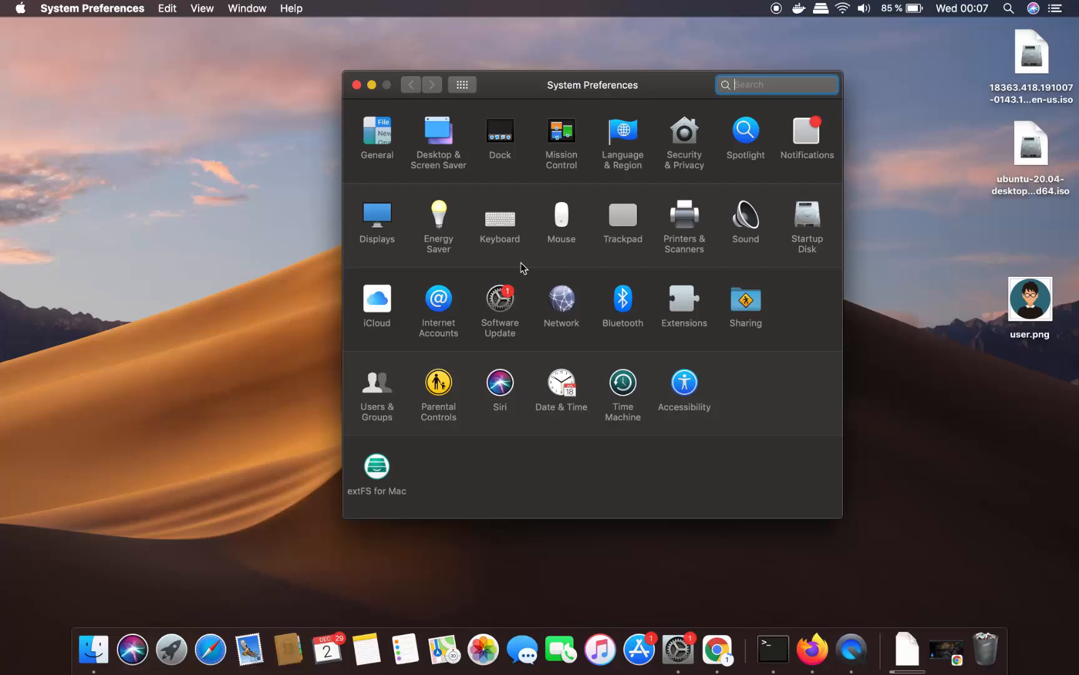
mouse_move(410, 416)
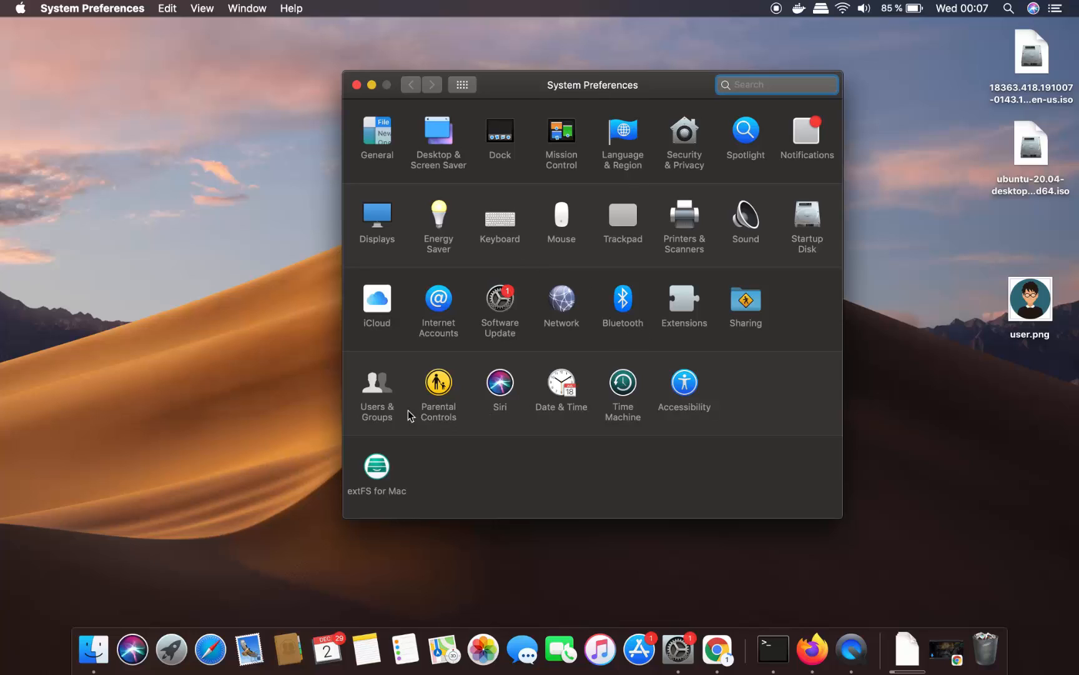
mouse_move(375, 397)
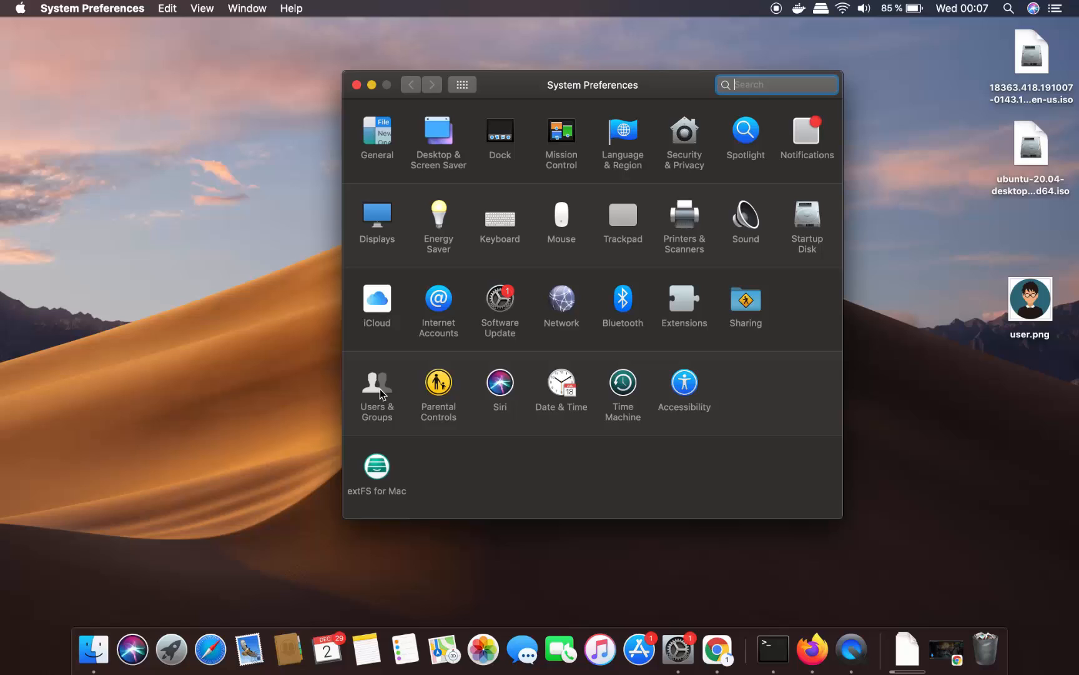
Enter the Users & Groups pane showing the admin account with its golf-ball picture
left_click(376, 384)
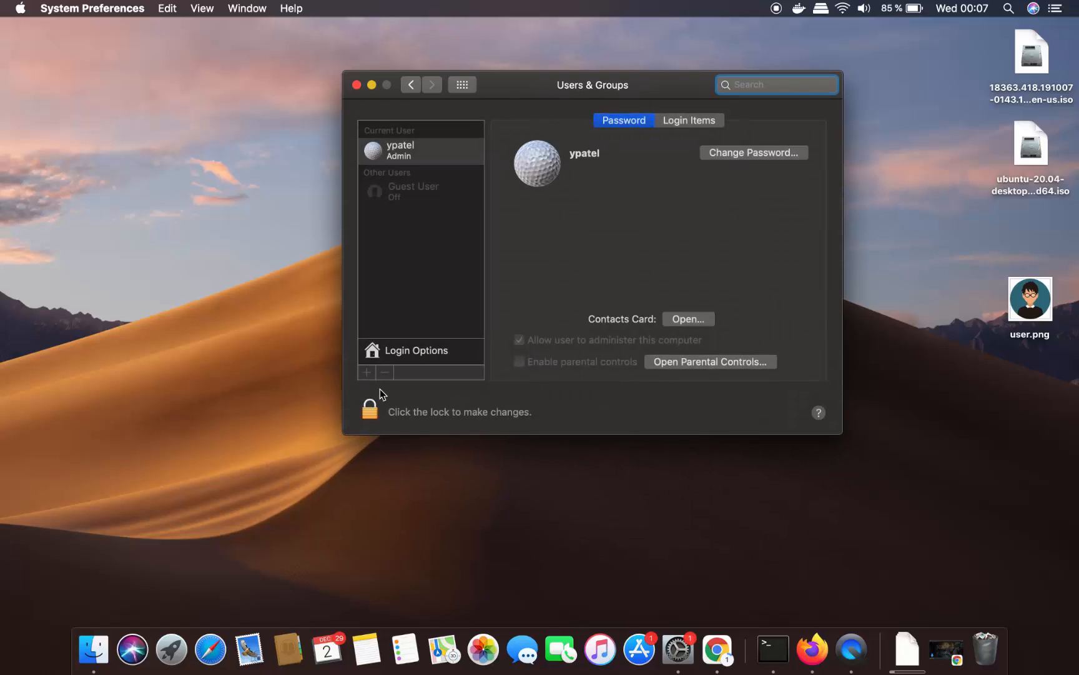
mouse_move(616, 255)
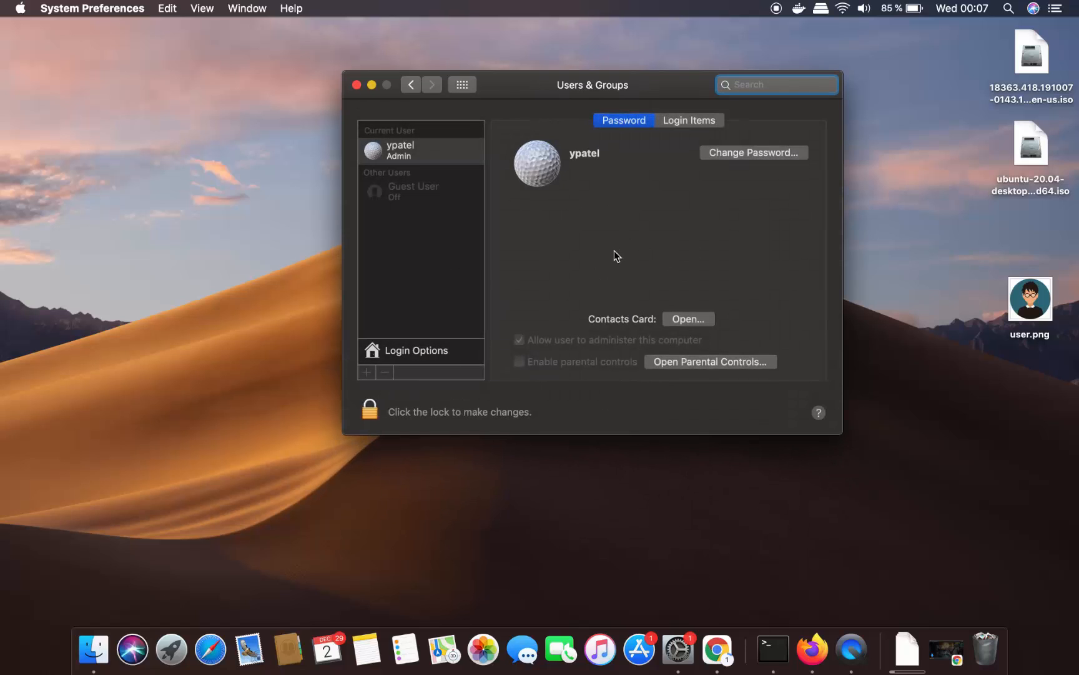
mouse_move(443, 154)
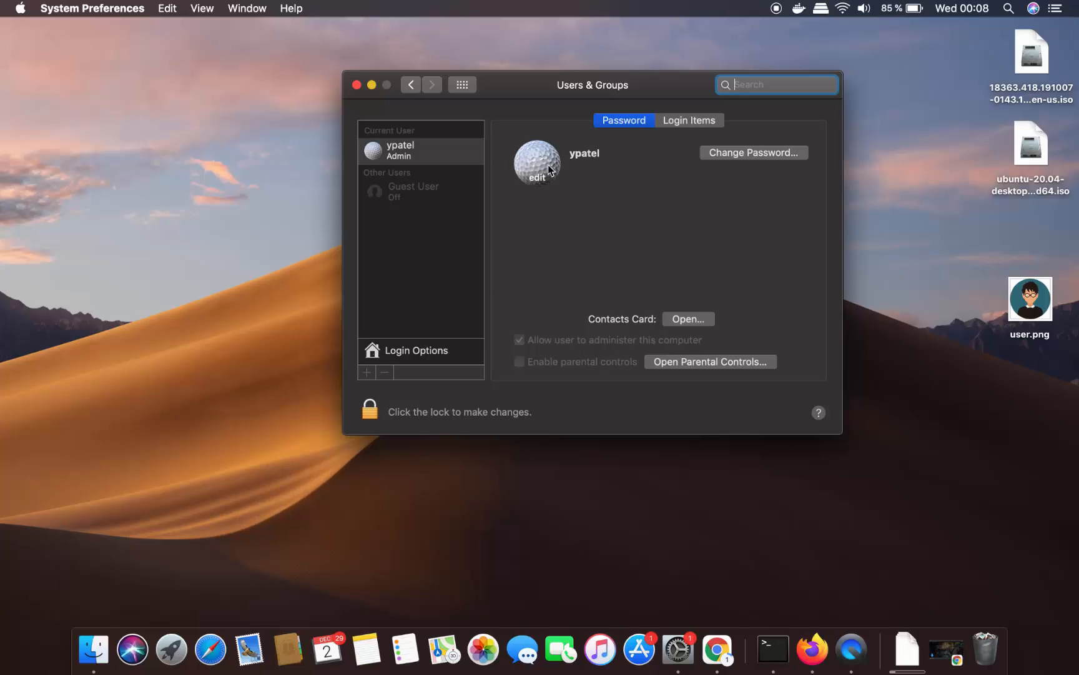
mouse_move(529, 164)
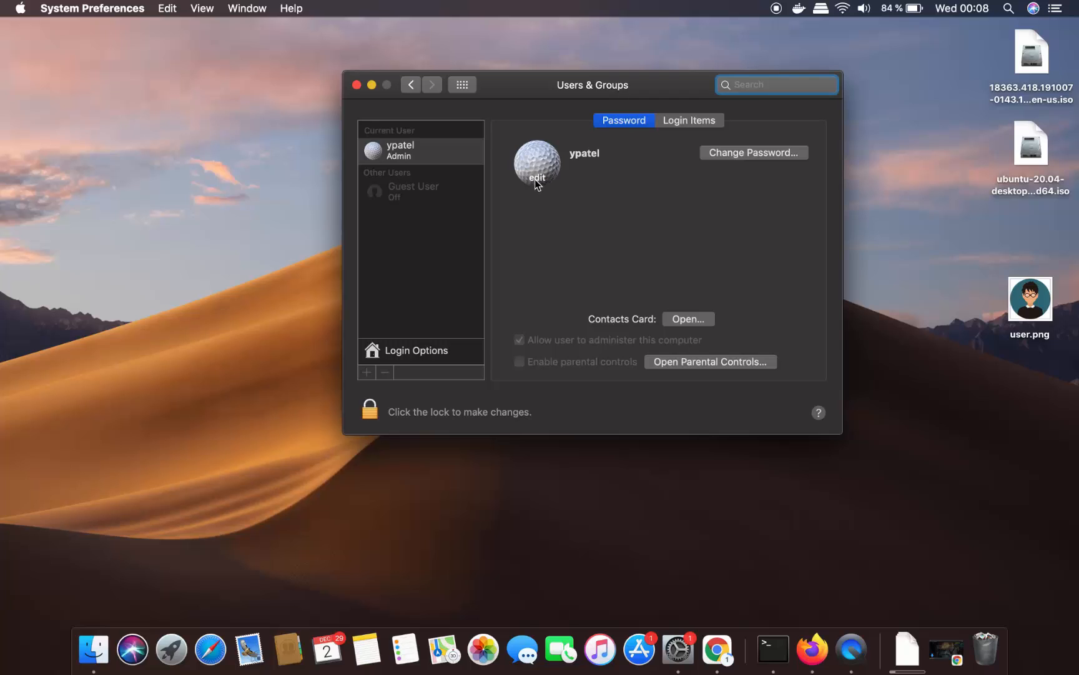
Pick the red parrot from the Defaults gallery in the account picture chooser
left_click(536, 165)
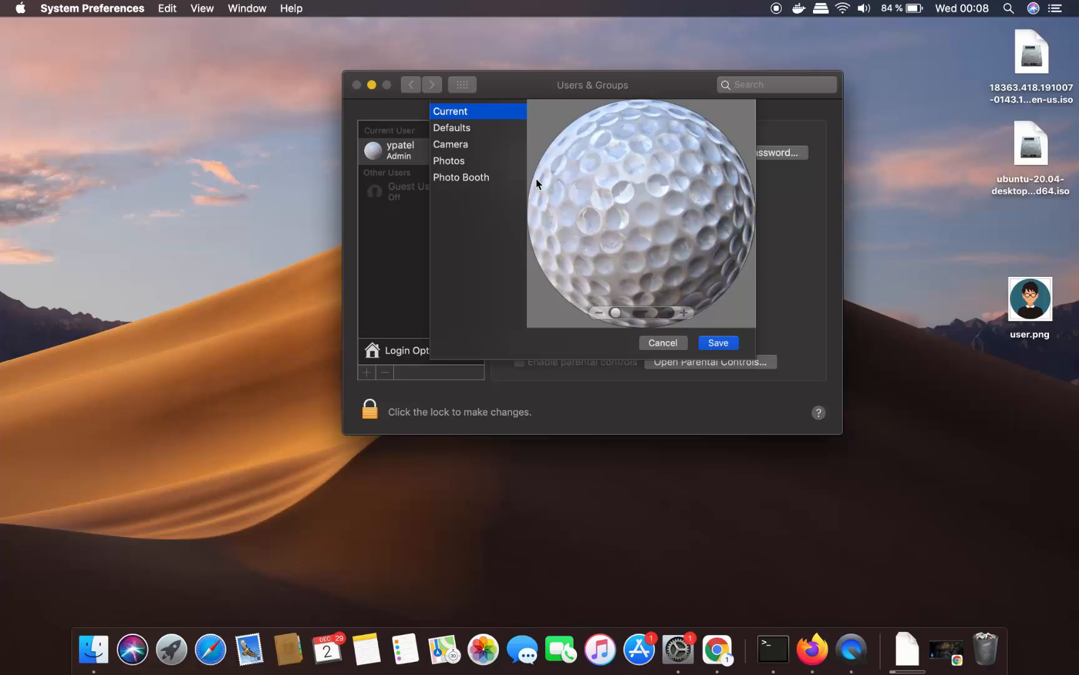
mouse_move(534, 153)
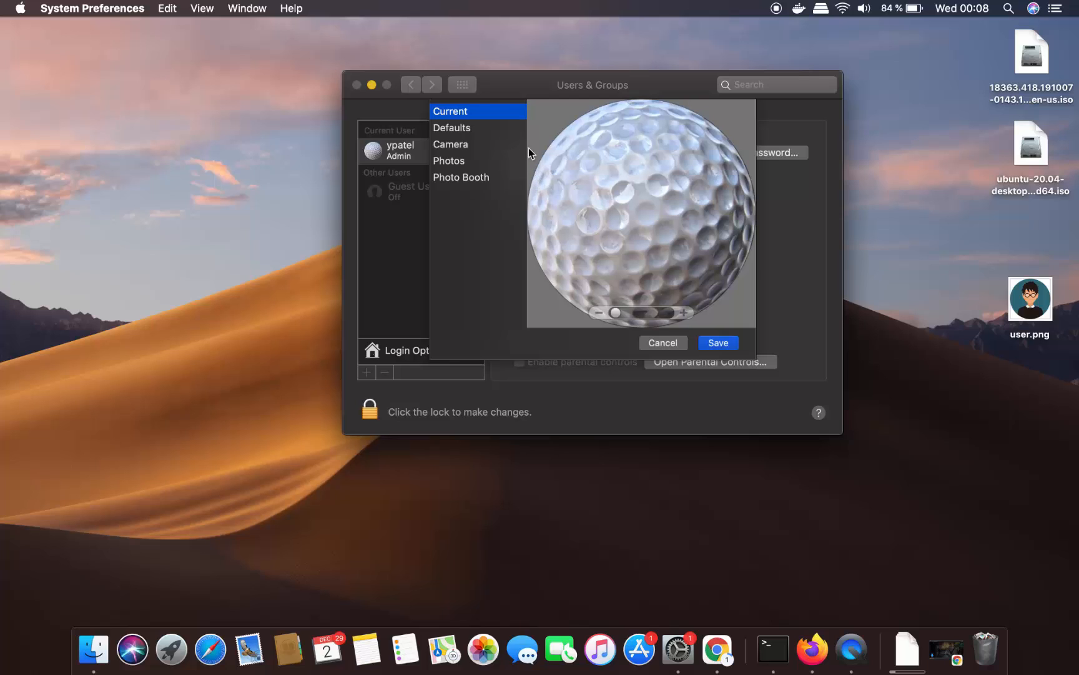
mouse_move(458, 168)
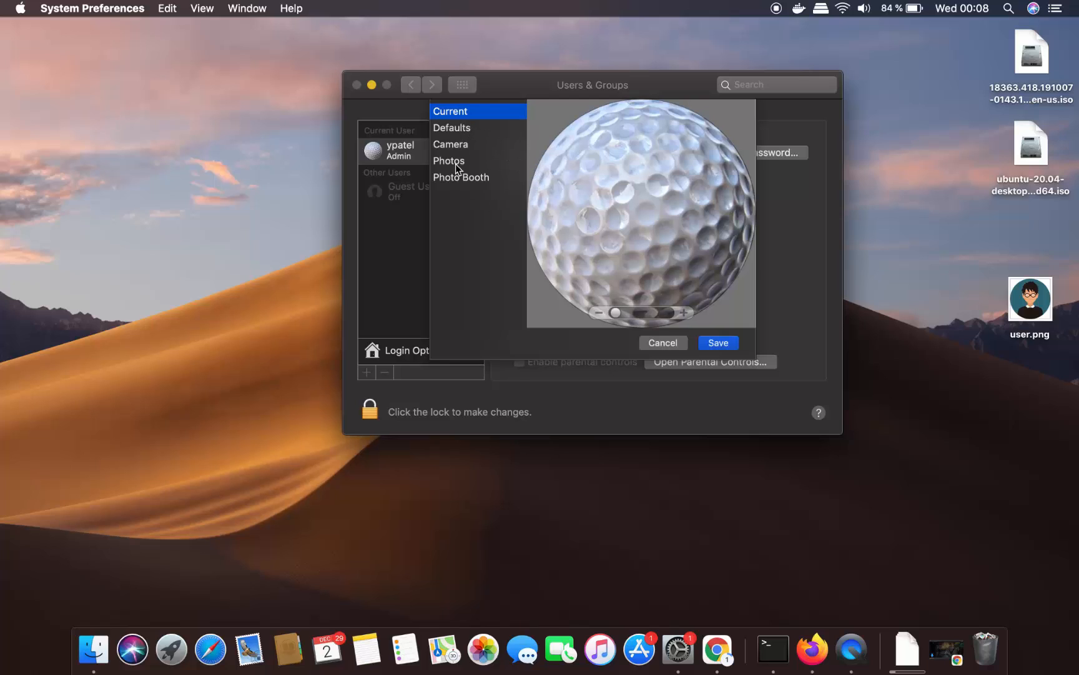
mouse_move(461, 132)
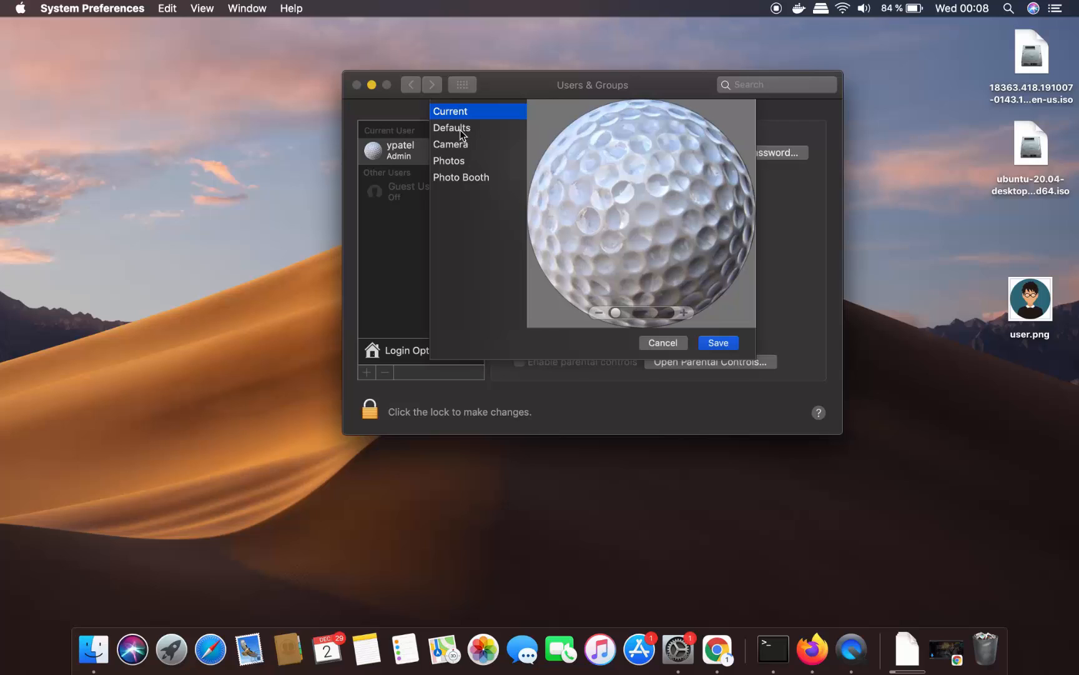
mouse_move(599, 214)
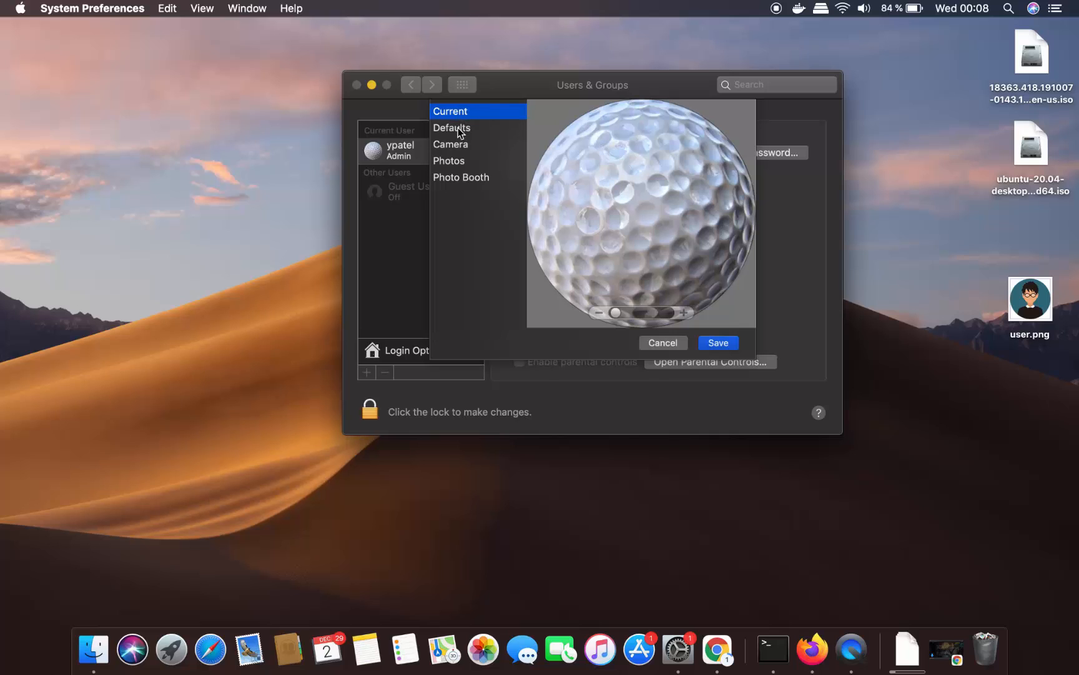
left_click(451, 127)
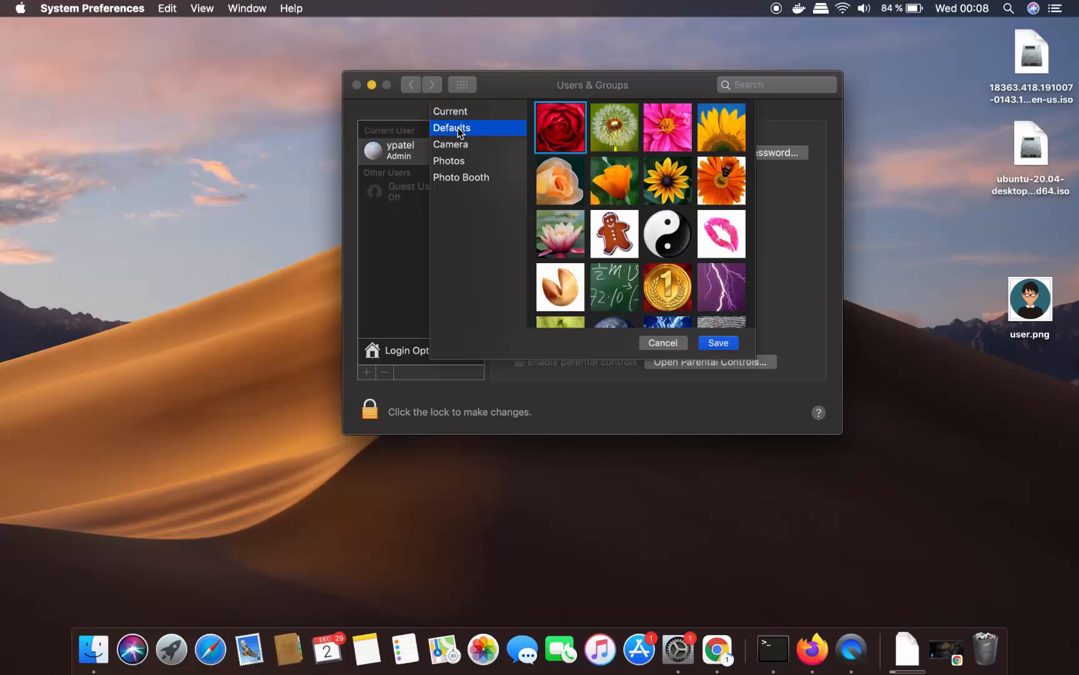
scroll("down", 3)
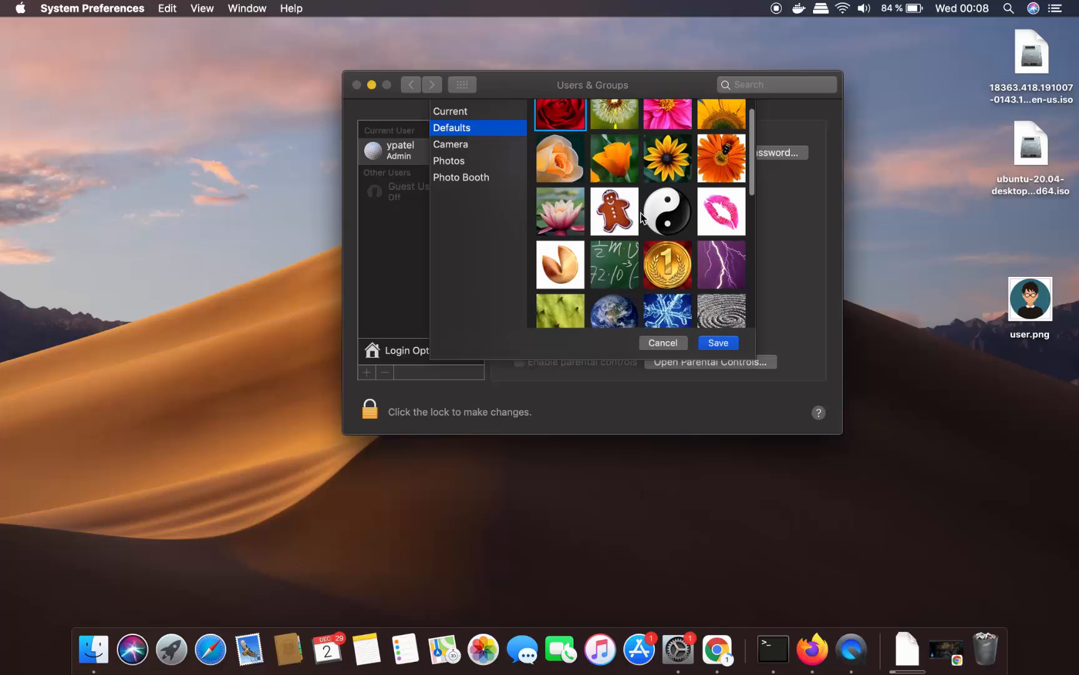
scroll("down", 3)
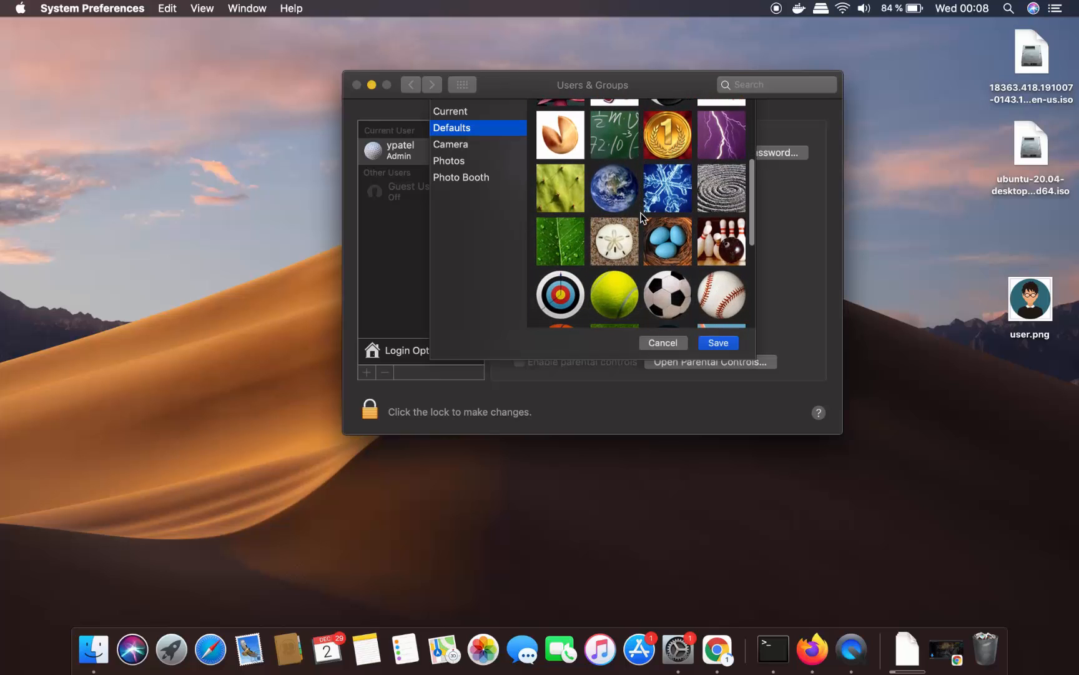
scroll("down", 3)
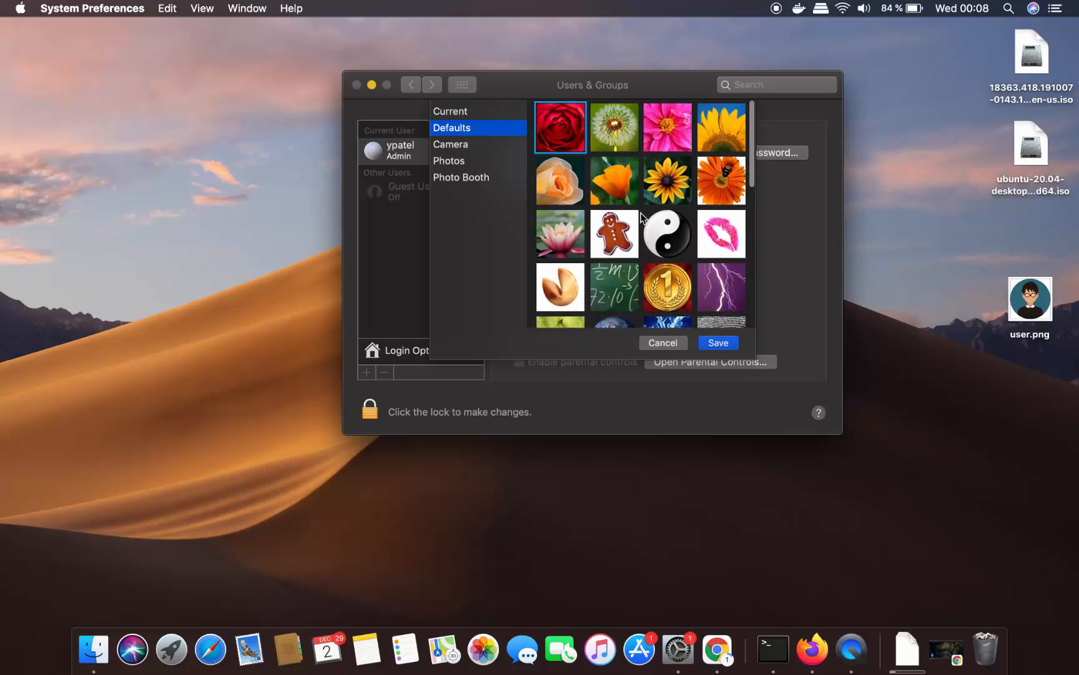
scroll("down", 3)
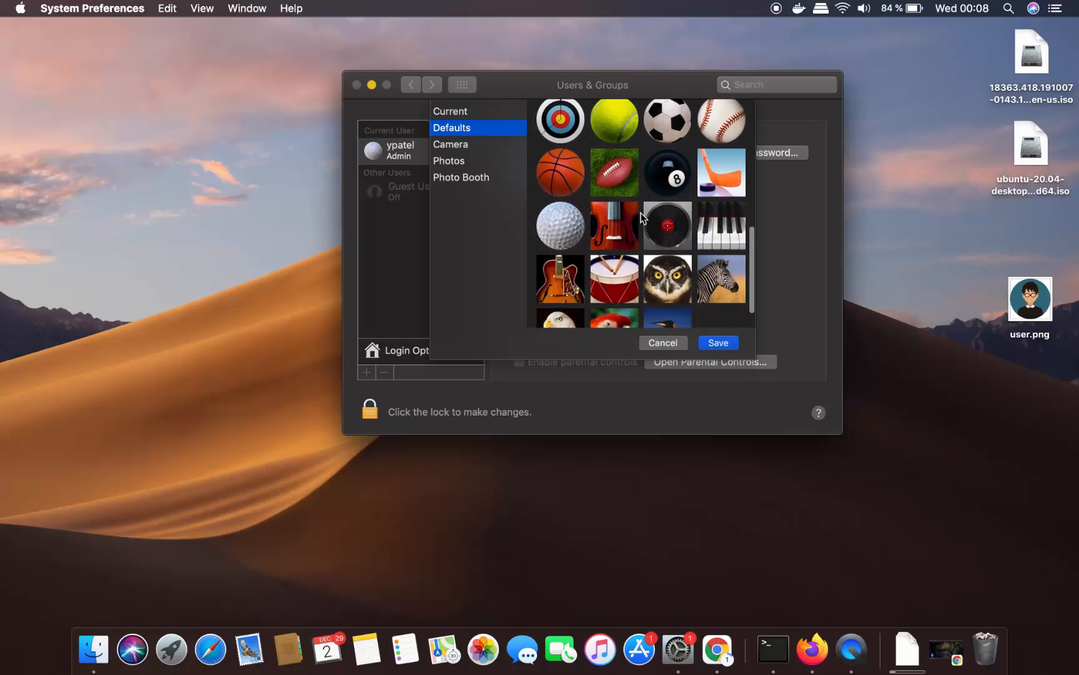
scroll("down", 3)
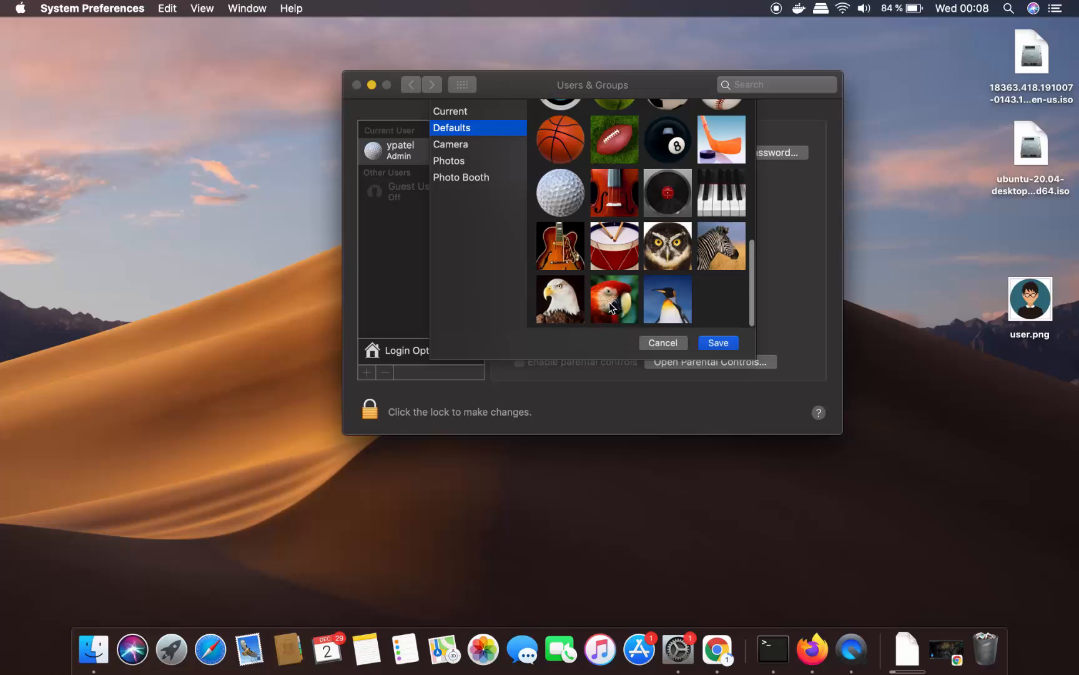
left_click(612, 298)
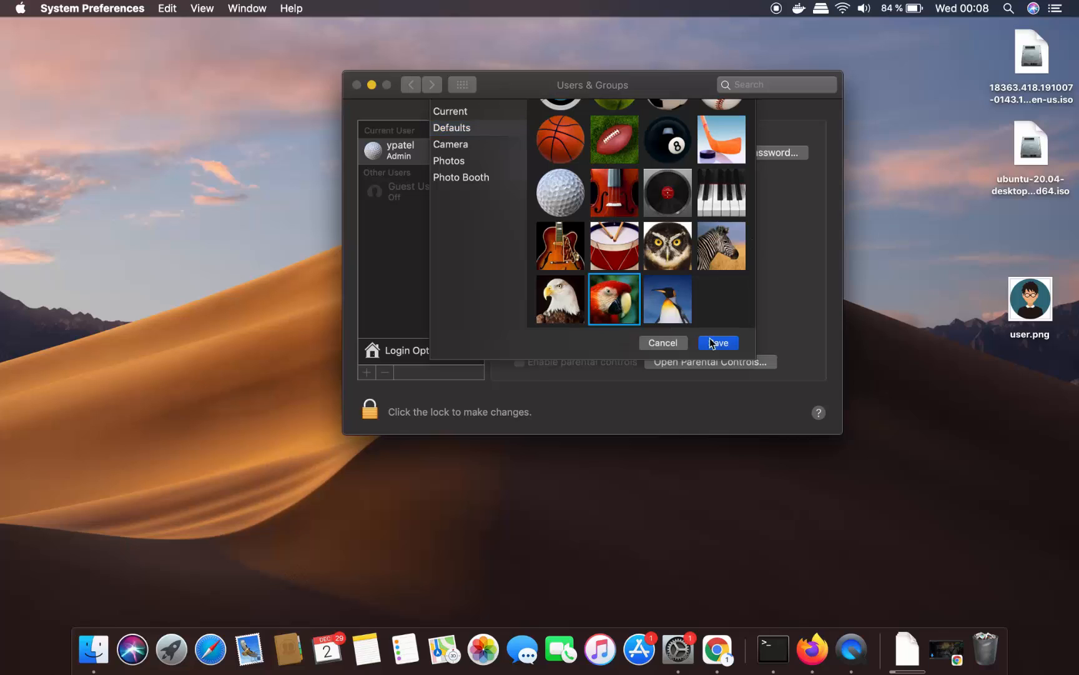
Save the parrot as the account picture, then reopen the Defaults gallery for alternatives
left_click(717, 342)
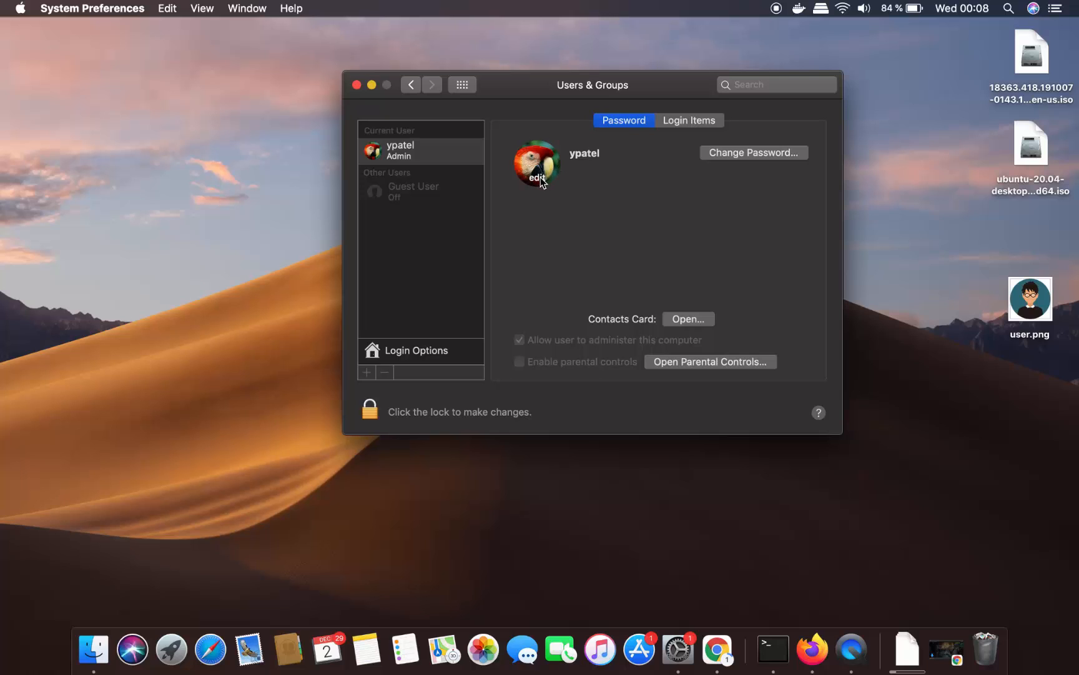
left_click(537, 165)
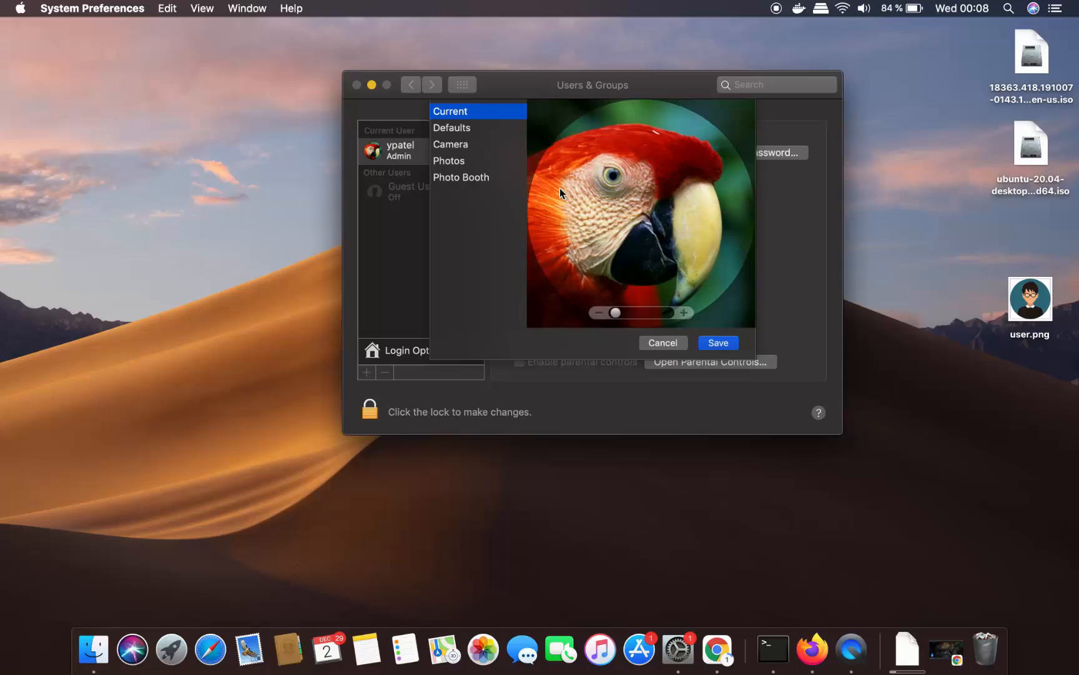
mouse_move(604, 204)
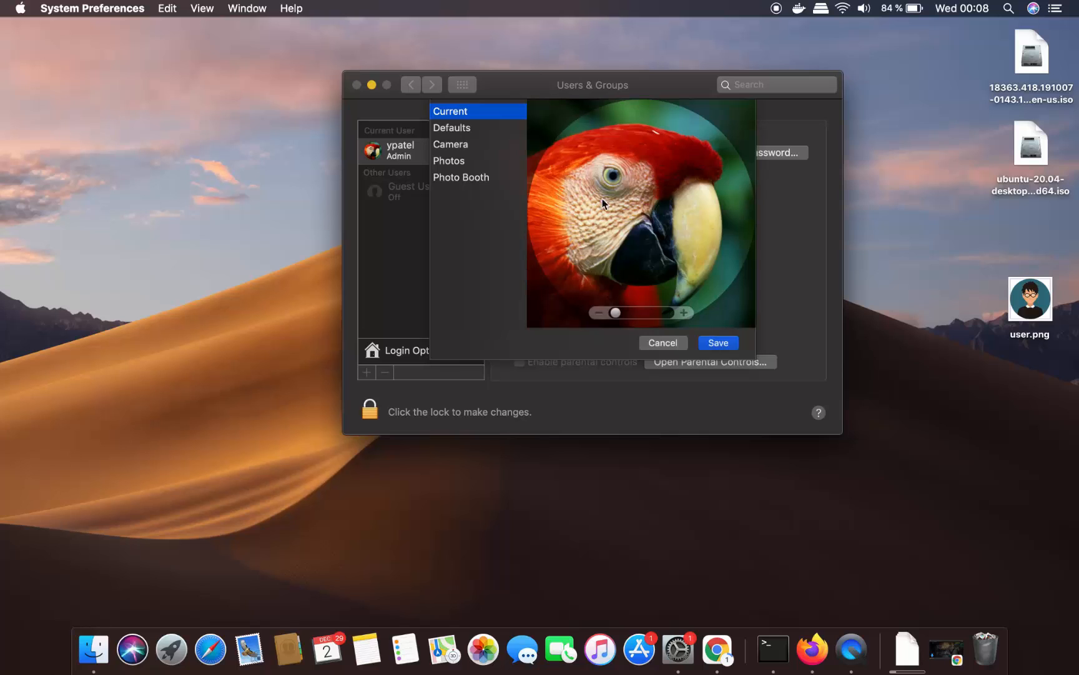
mouse_move(468, 131)
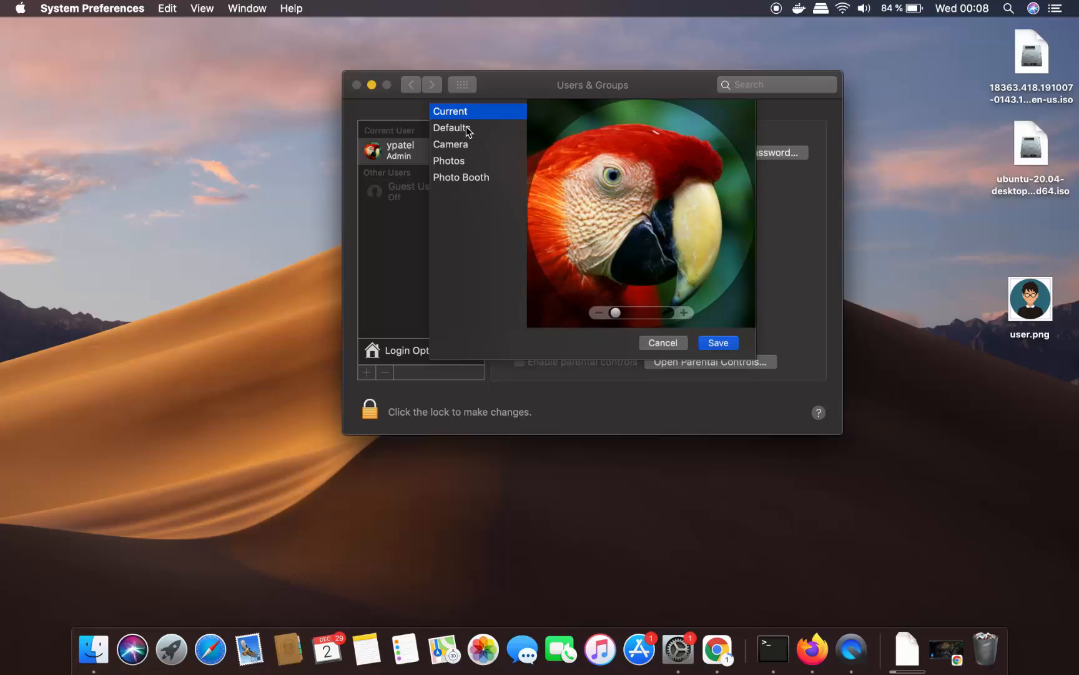
left_click(453, 128)
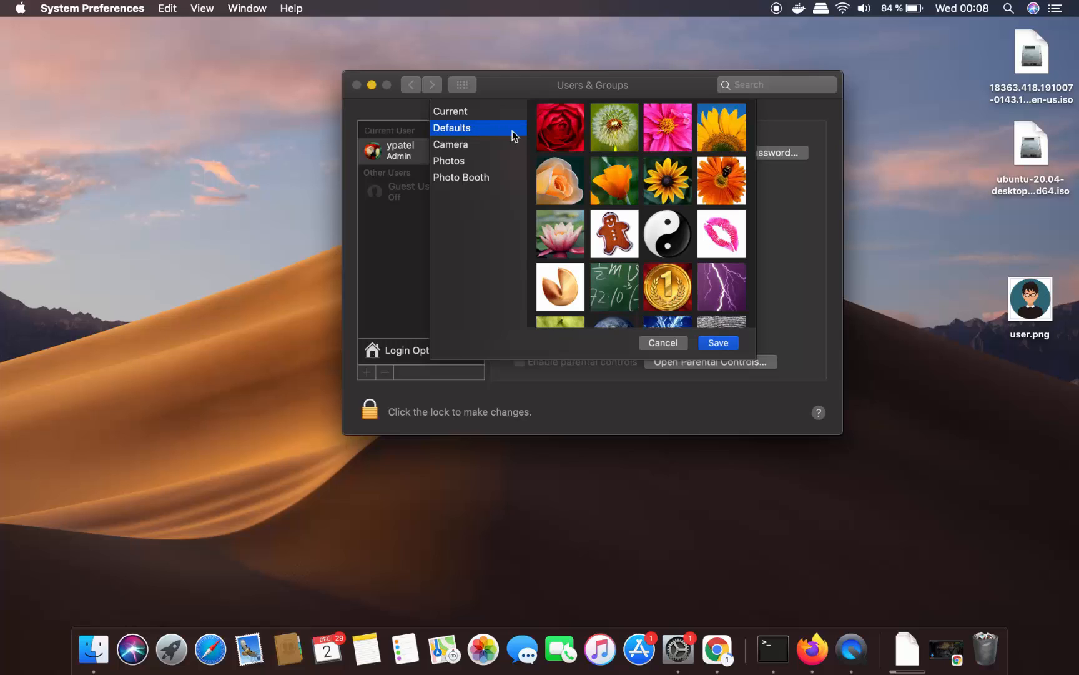
scroll("down", 3)
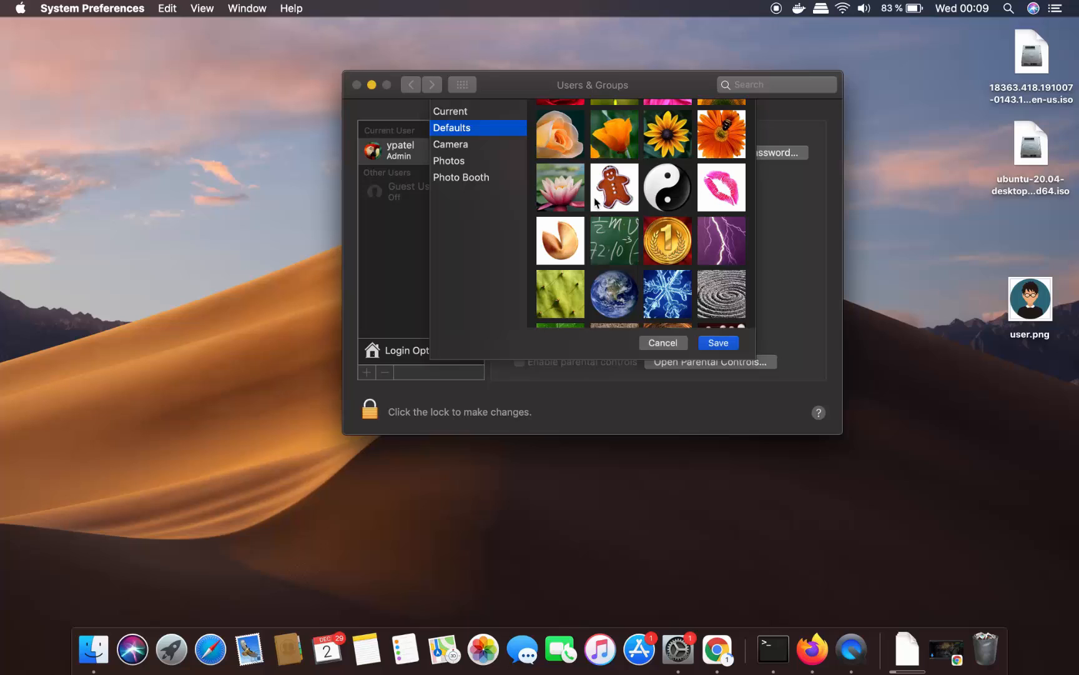
mouse_move(595, 191)
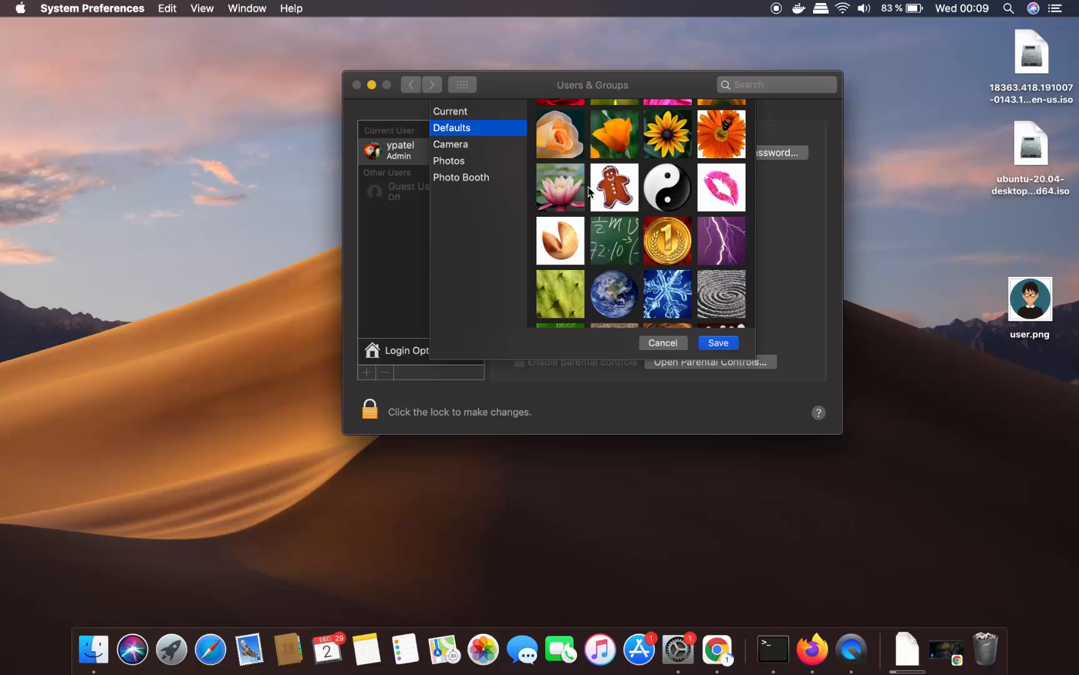
mouse_move(1026, 309)
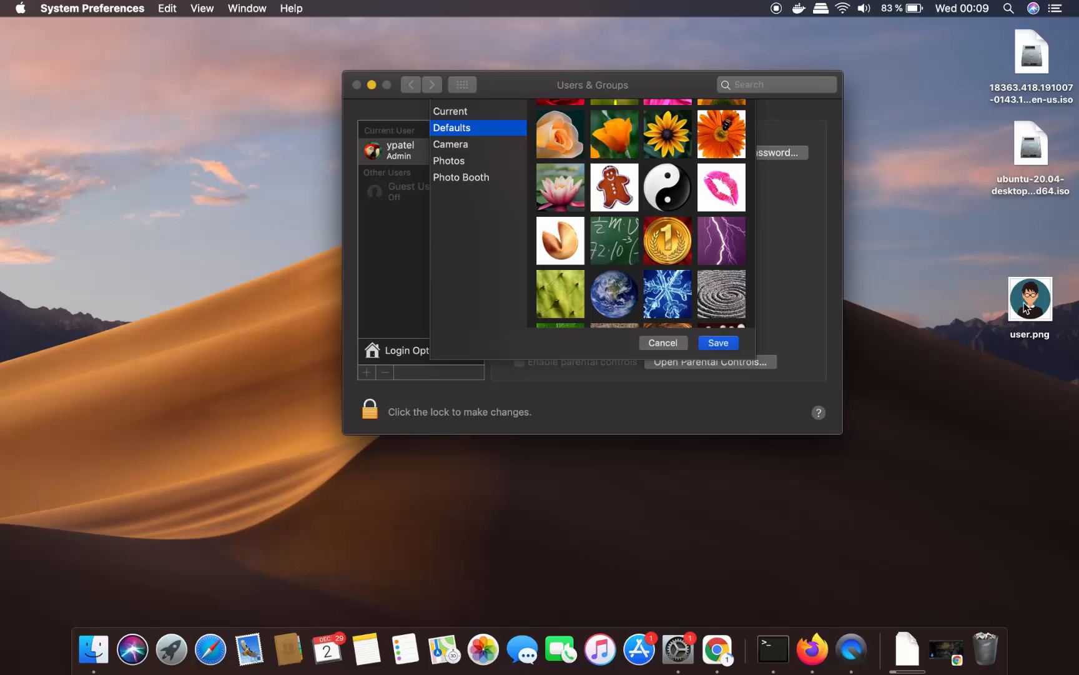
mouse_move(1026, 317)
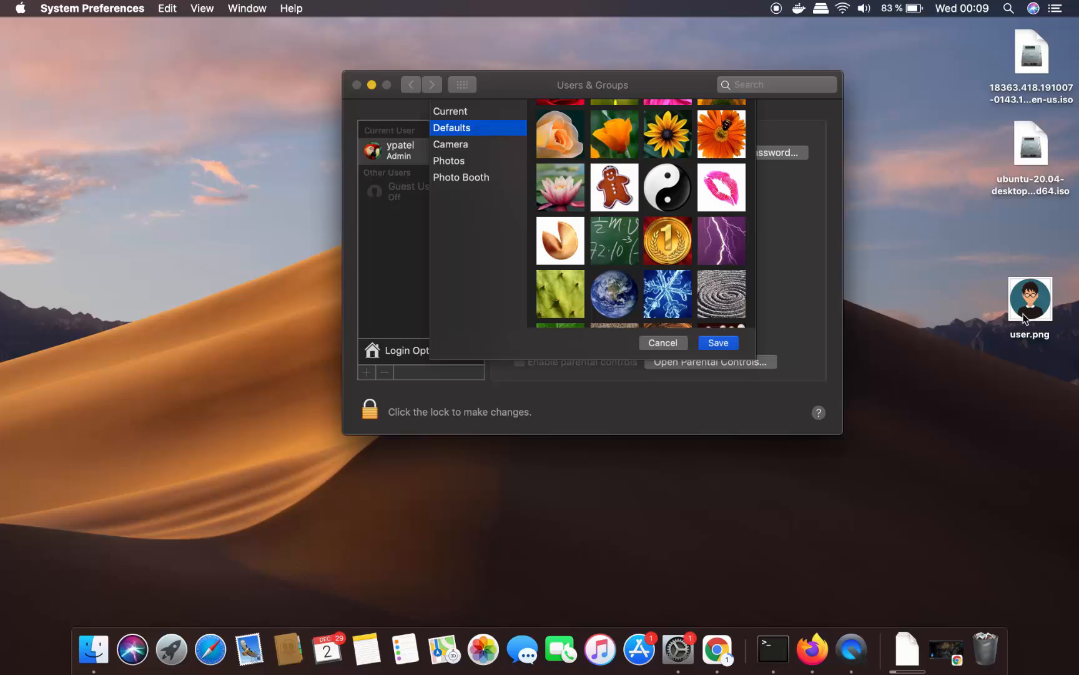
mouse_move(1020, 312)
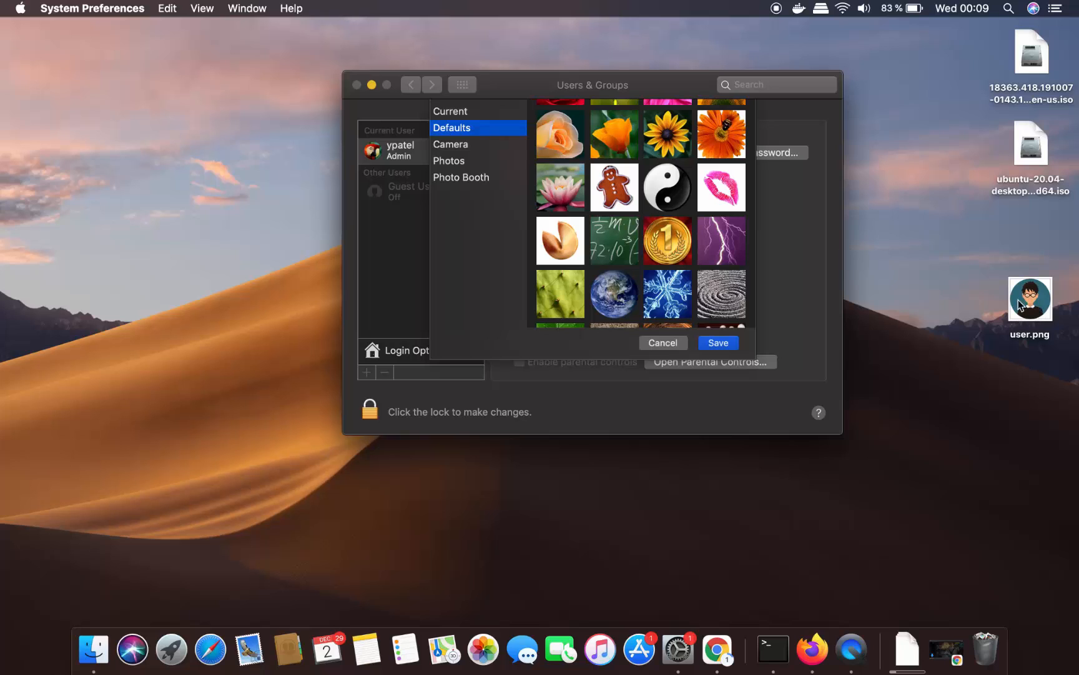
Switch the picture chooser to the Photos source, which reports no photos found
left_click(665, 240)
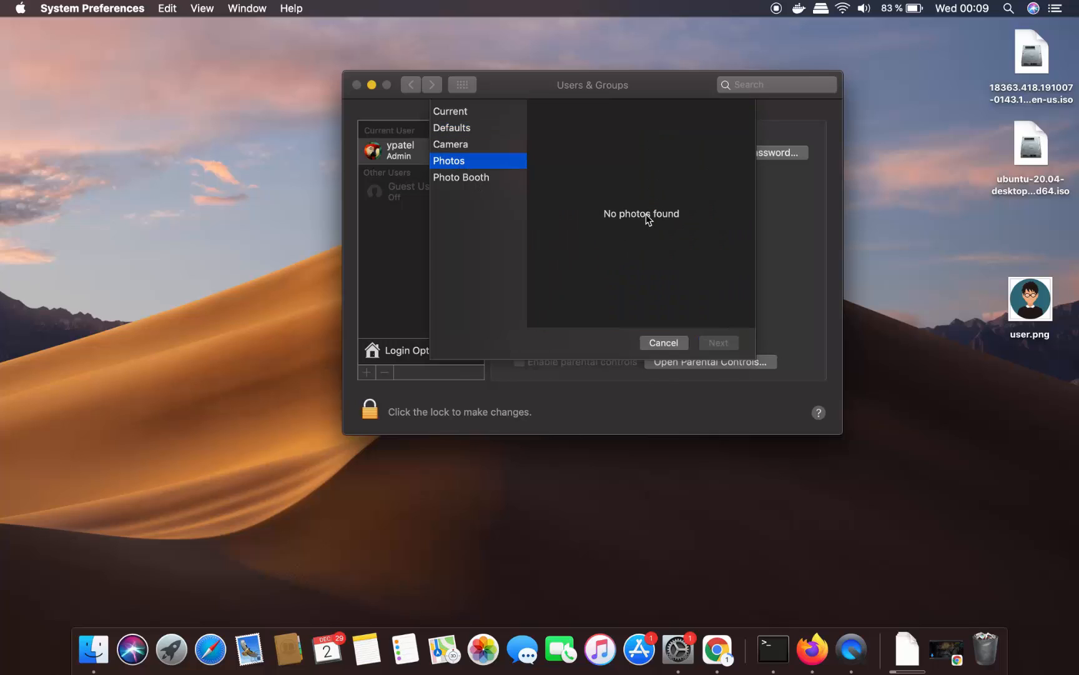
mouse_move(521, 205)
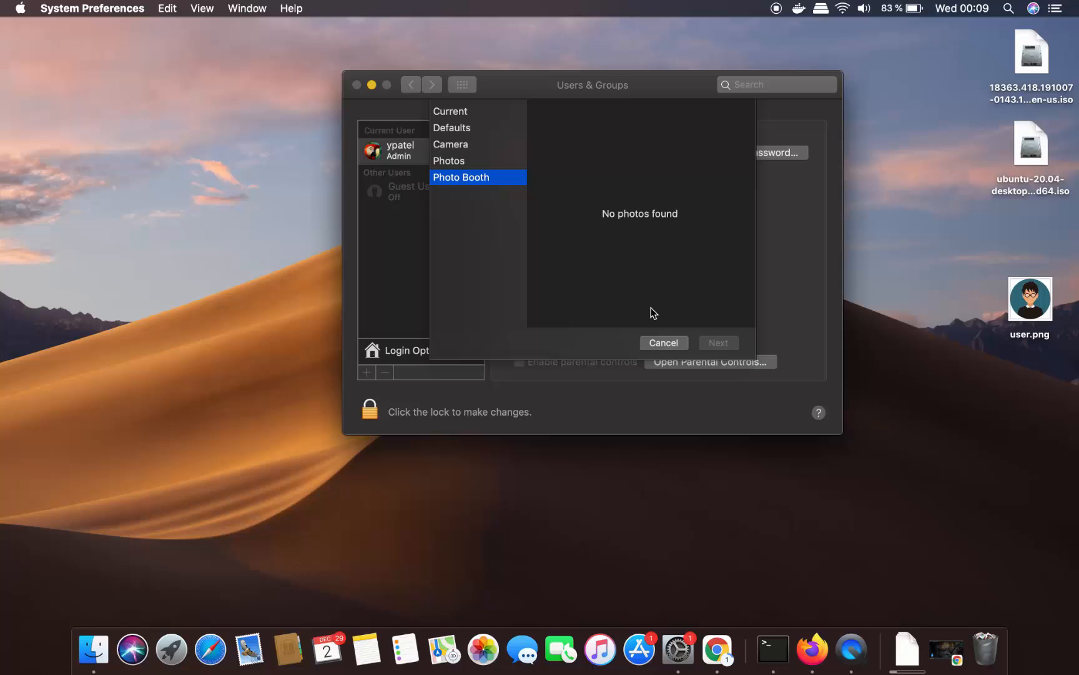
mouse_move(661, 335)
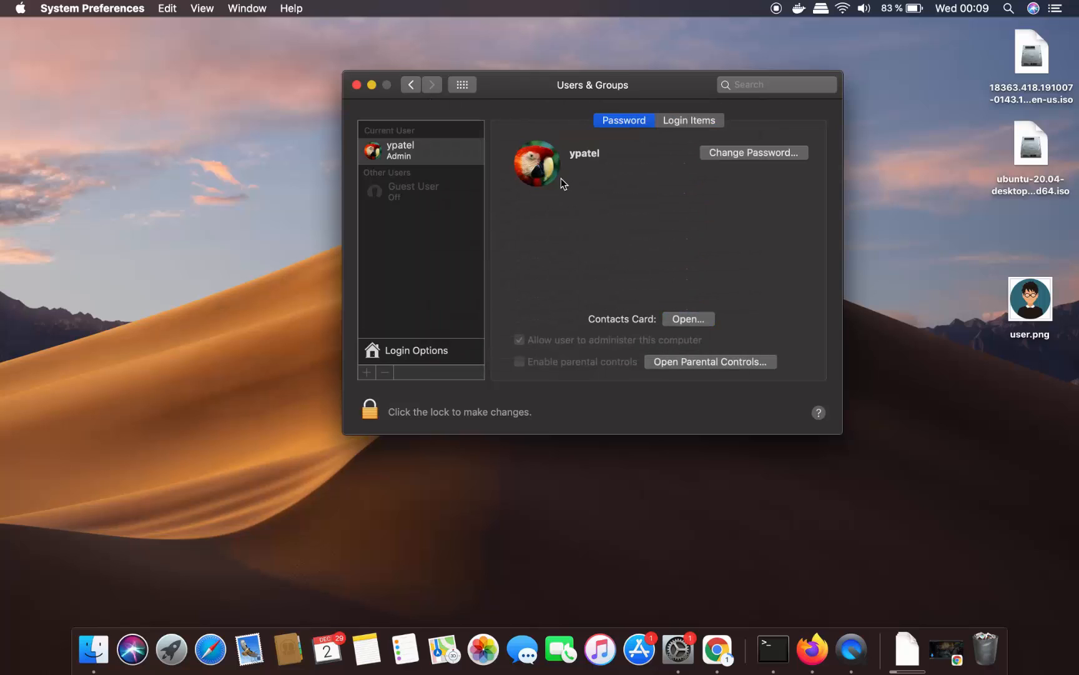
mouse_move(1026, 314)
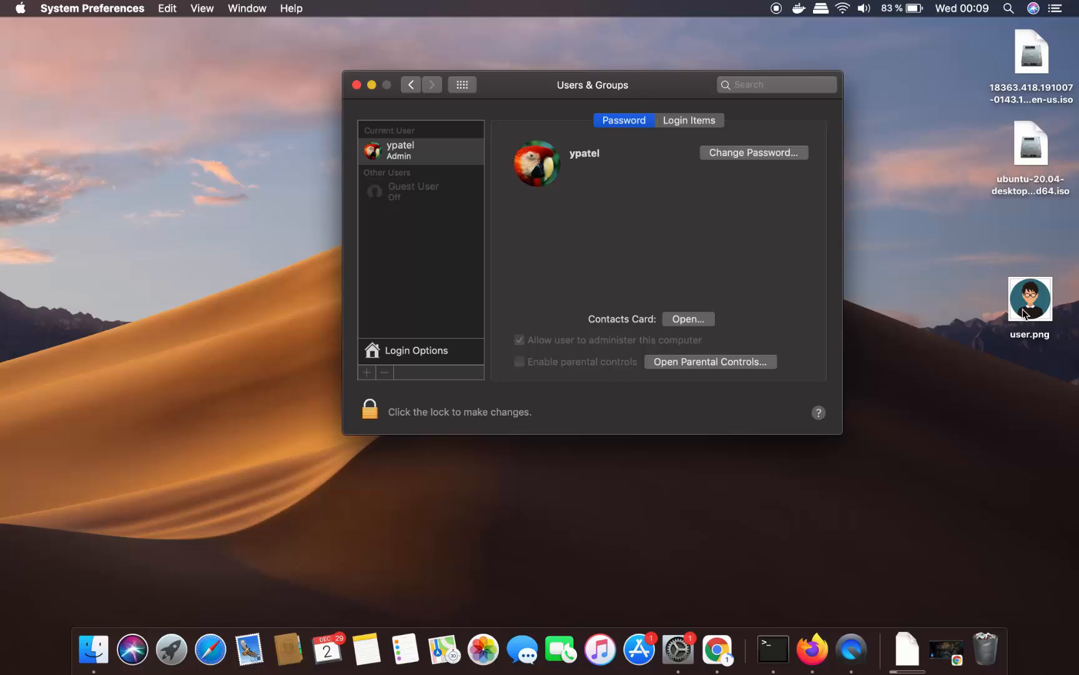
Quick Look user.png on the desktop, then drag it onto the account picture
left_click(1029, 297)
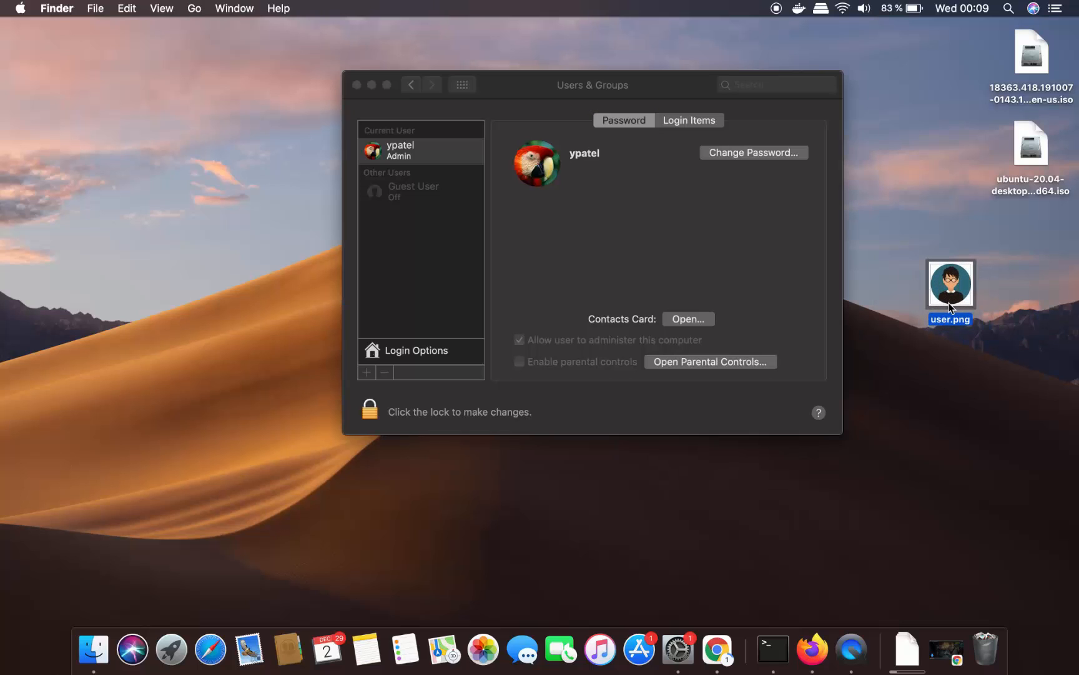
mouse_move(933, 301)
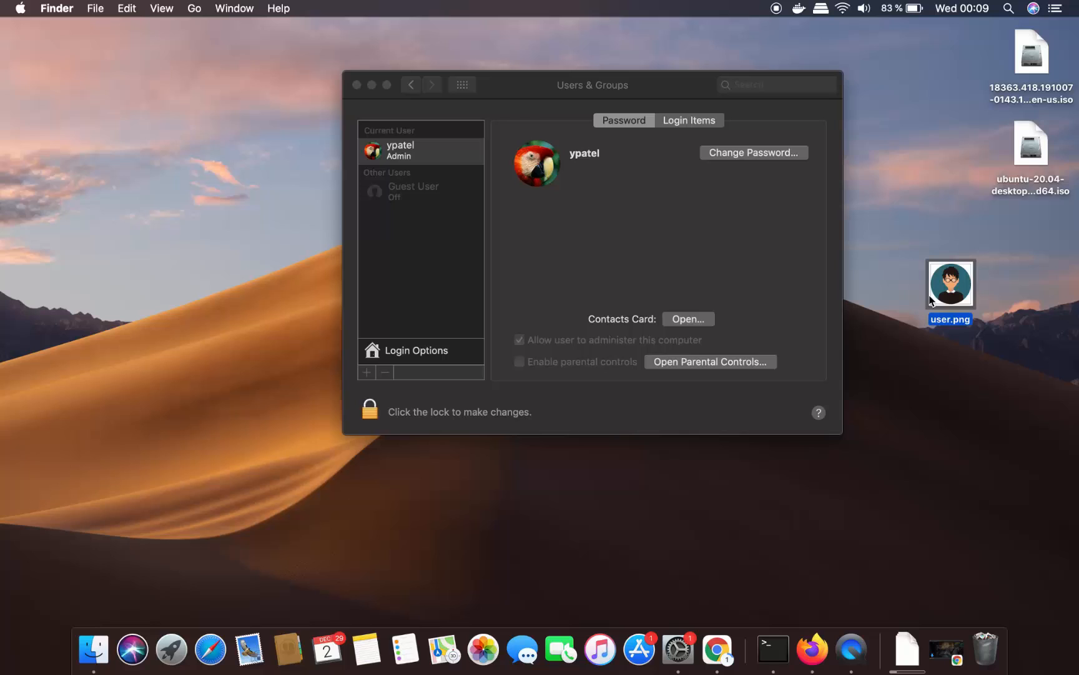
mouse_move(932, 301)
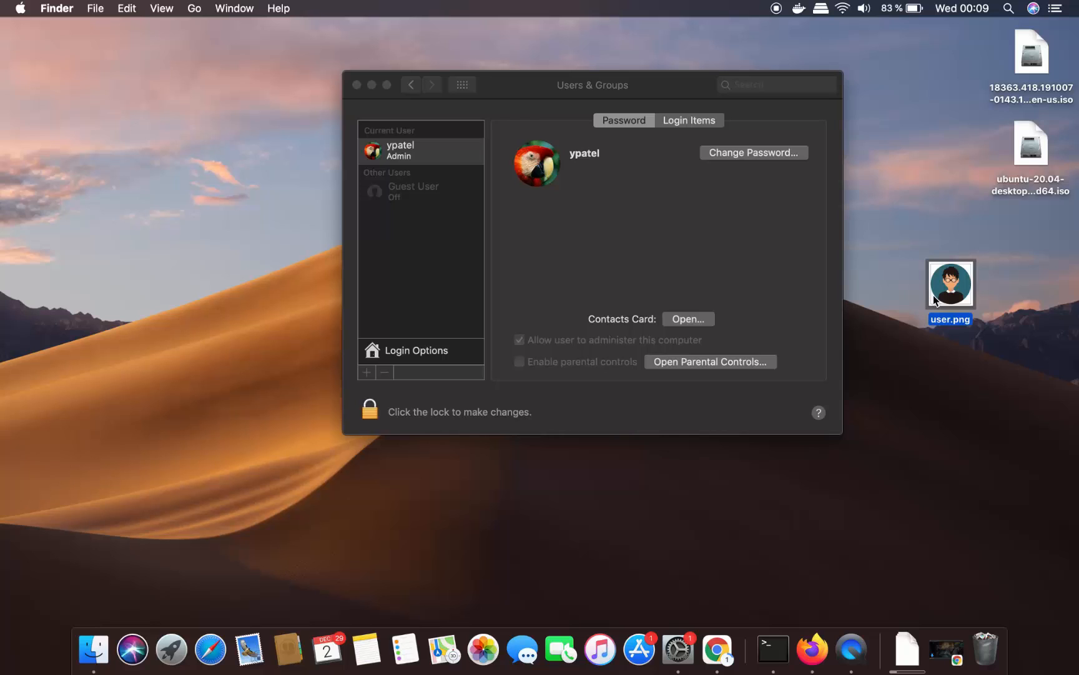
mouse_move(950, 299)
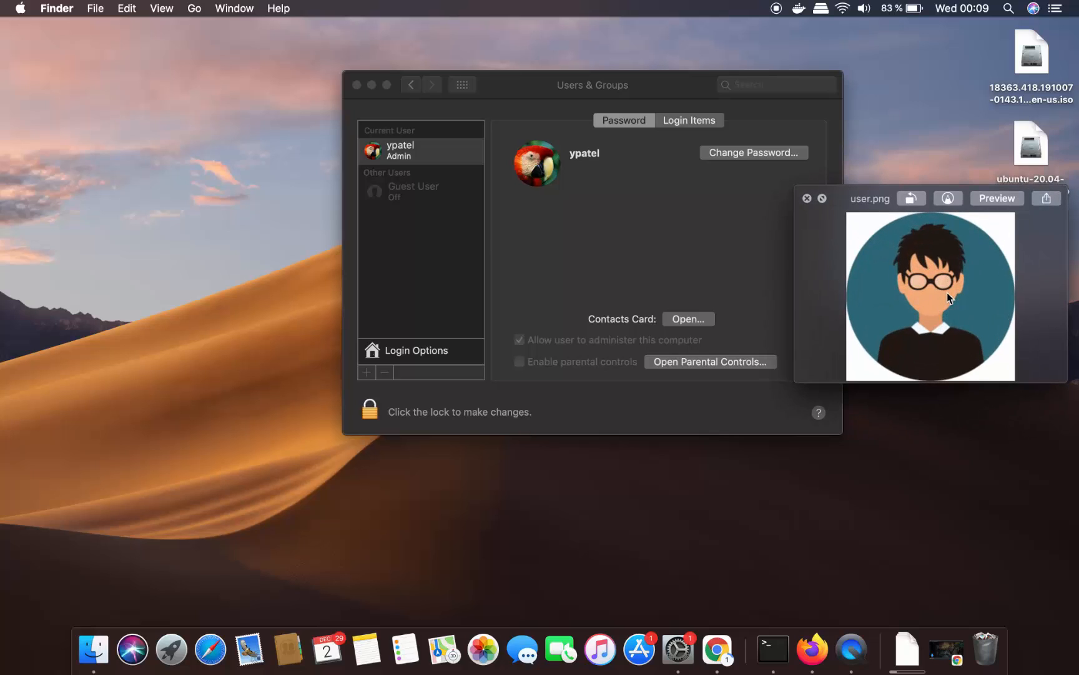
left_click(808, 199)
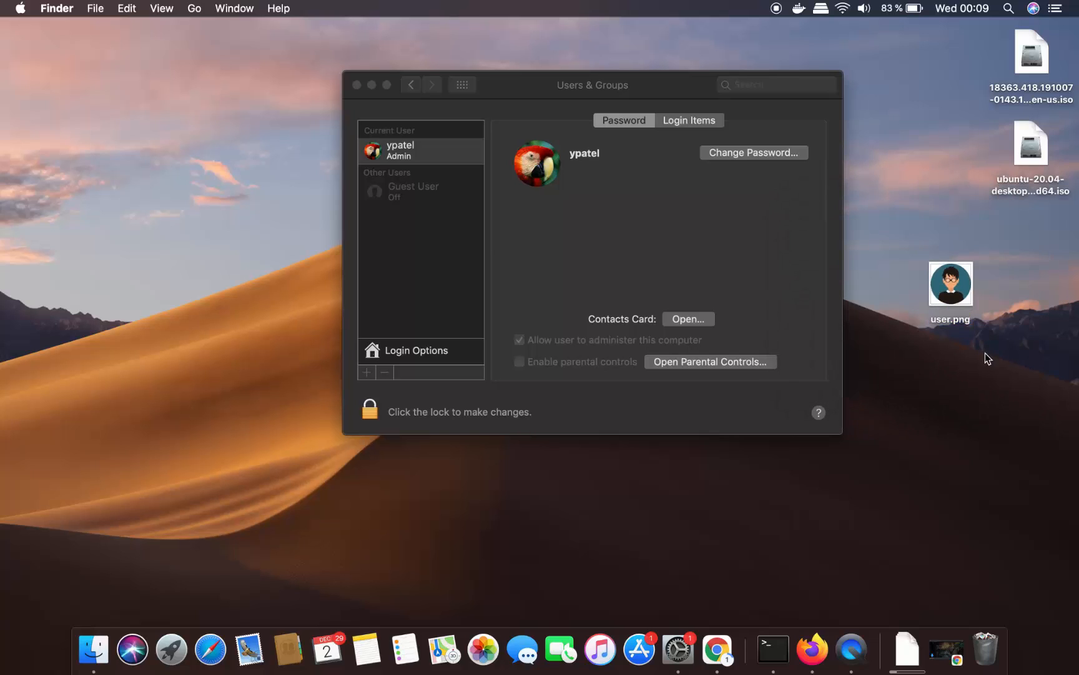
left_click(951, 284)
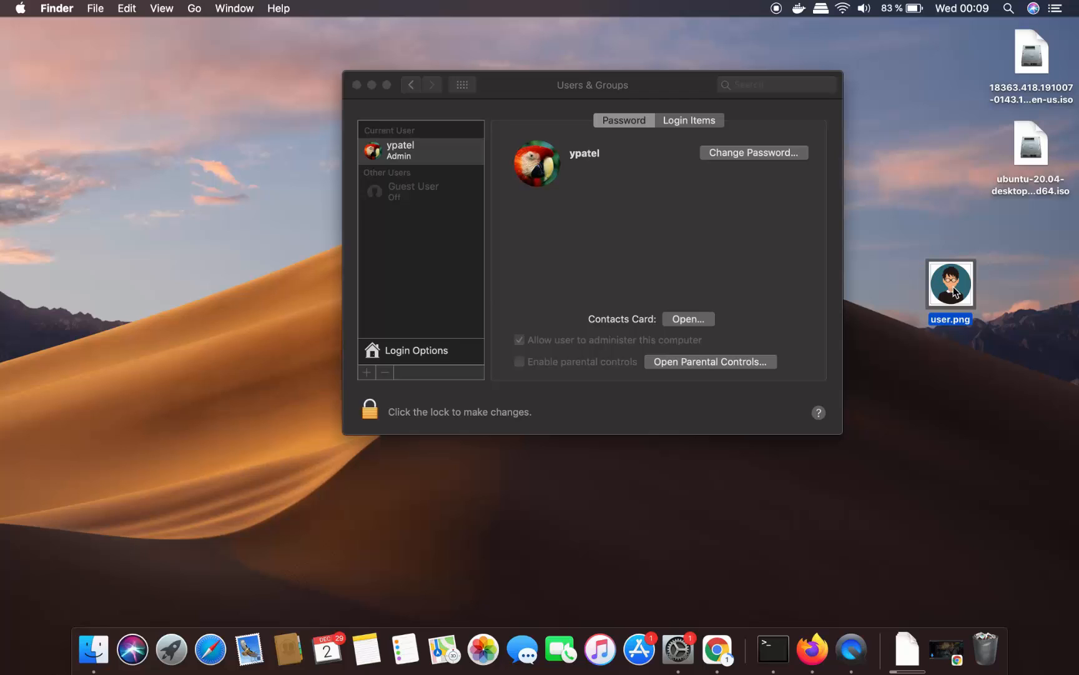
left_click_drag(950, 282, 686, 215)
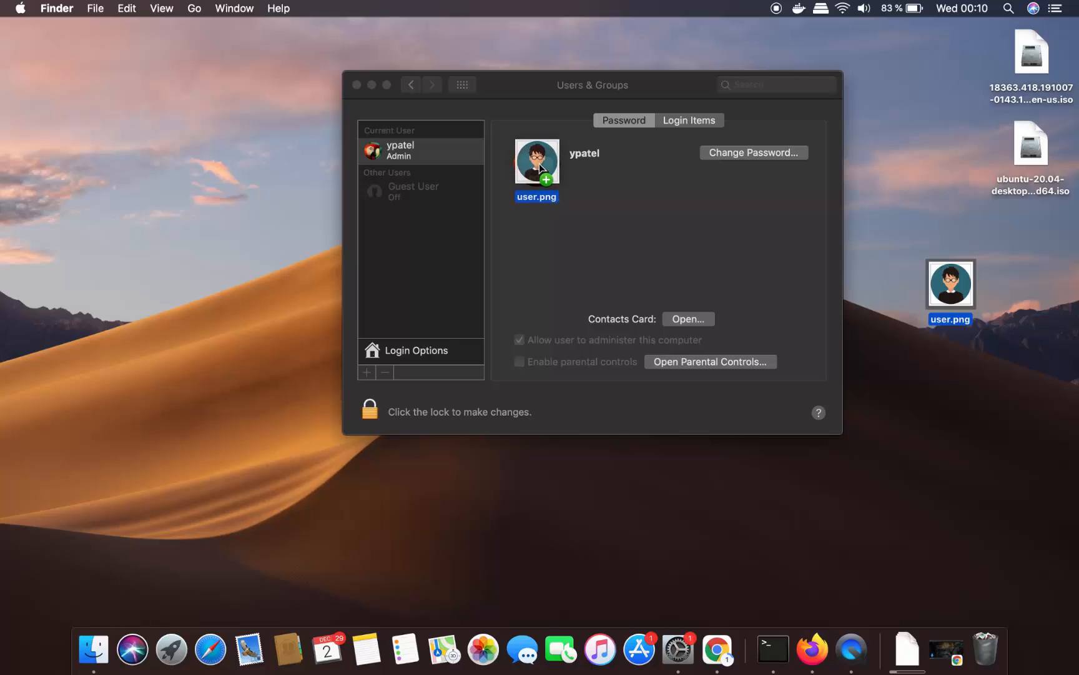
Fit the user.png avatar in the circular crop and save it as the account picture
left_click(536, 156)
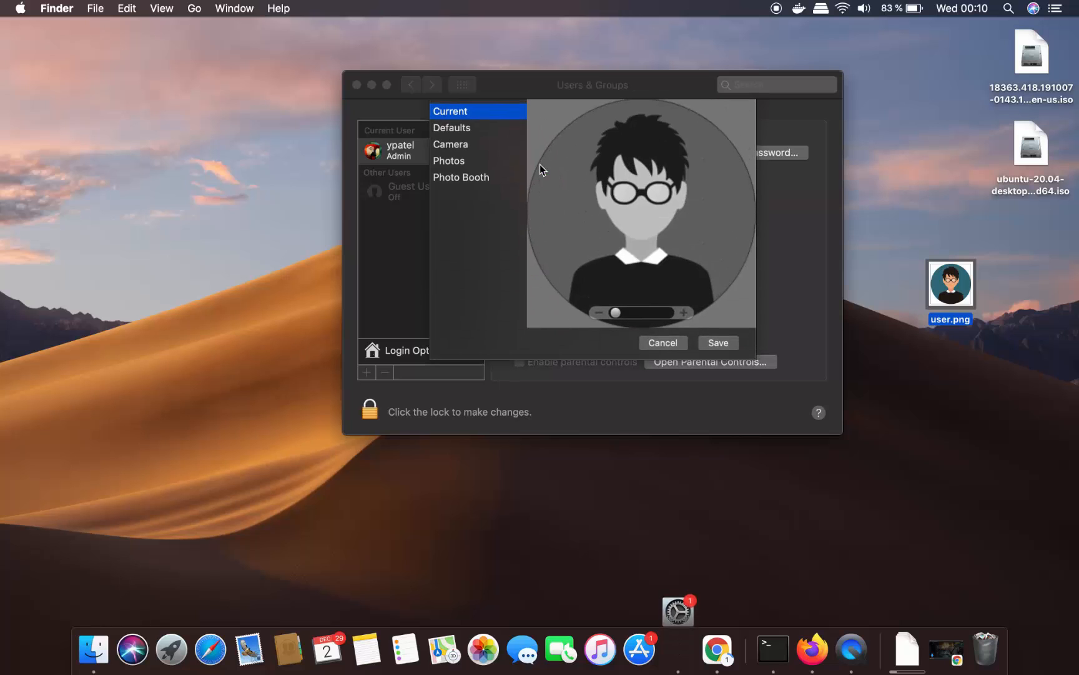
mouse_move(612, 221)
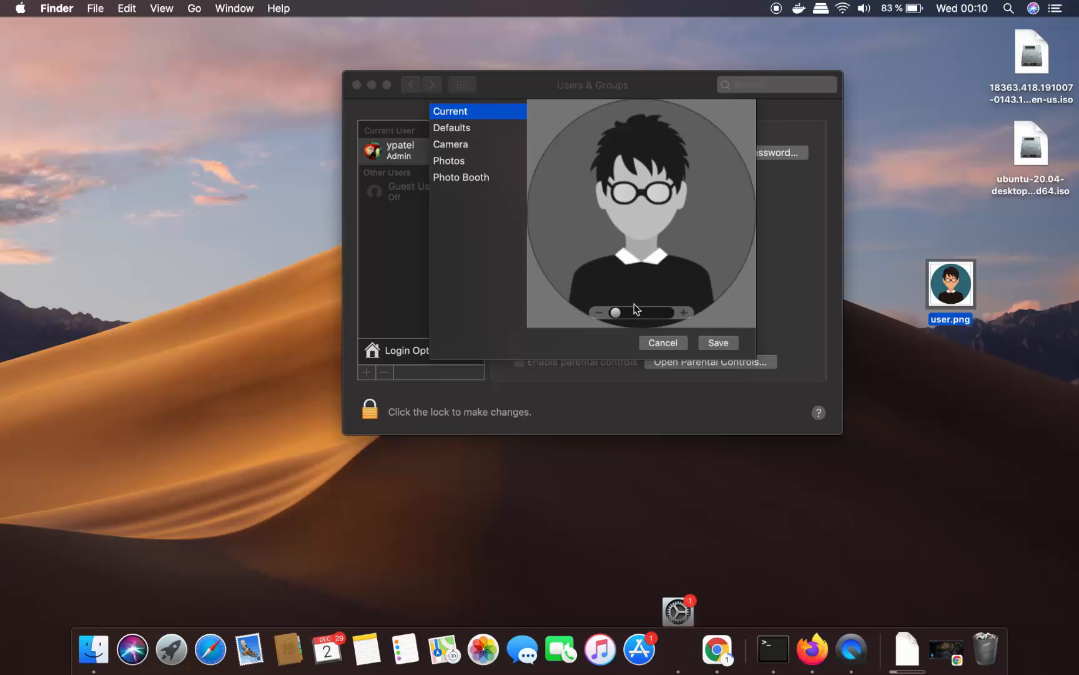
left_click_drag(615, 313, 624, 312)
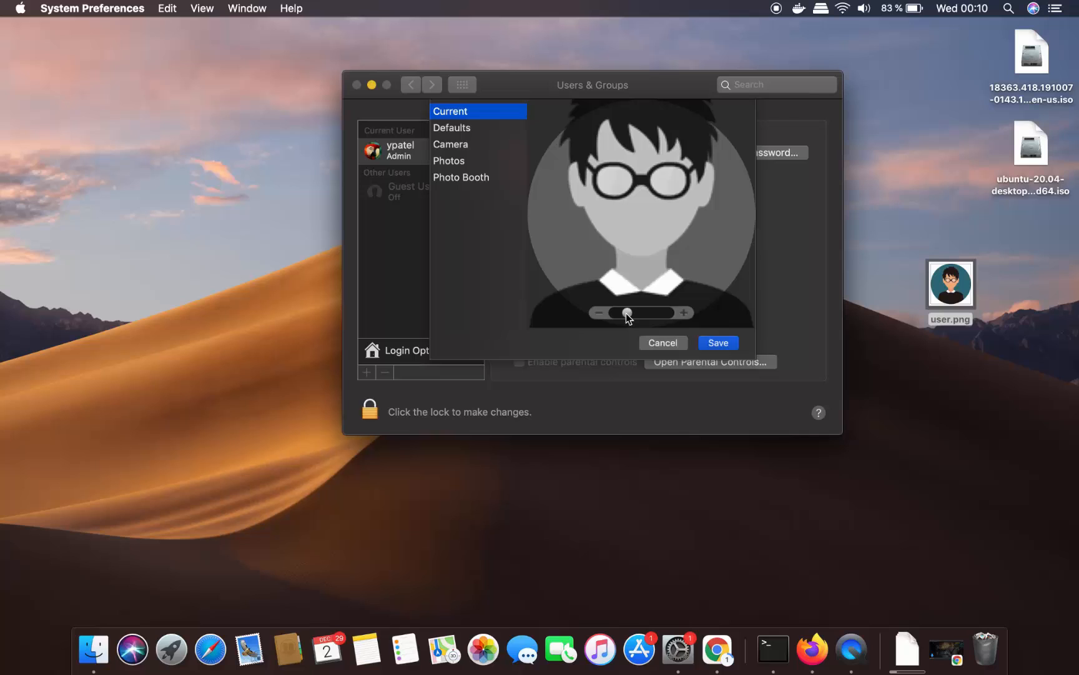
left_click_drag(626, 313, 620, 312)
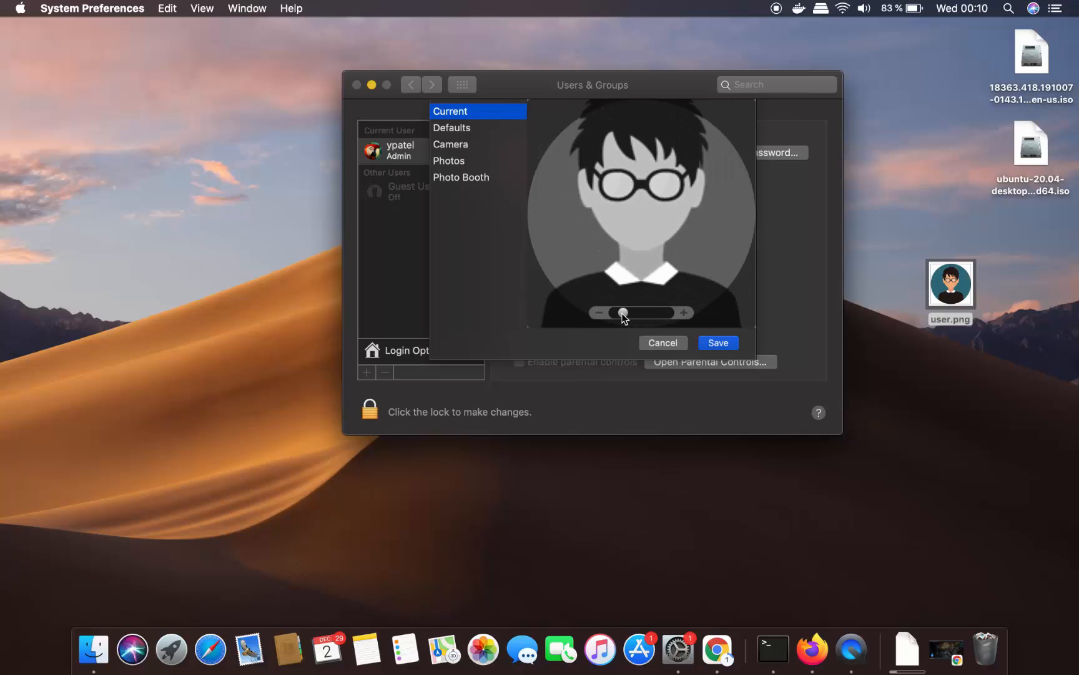
left_click_drag(623, 312, 616, 312)
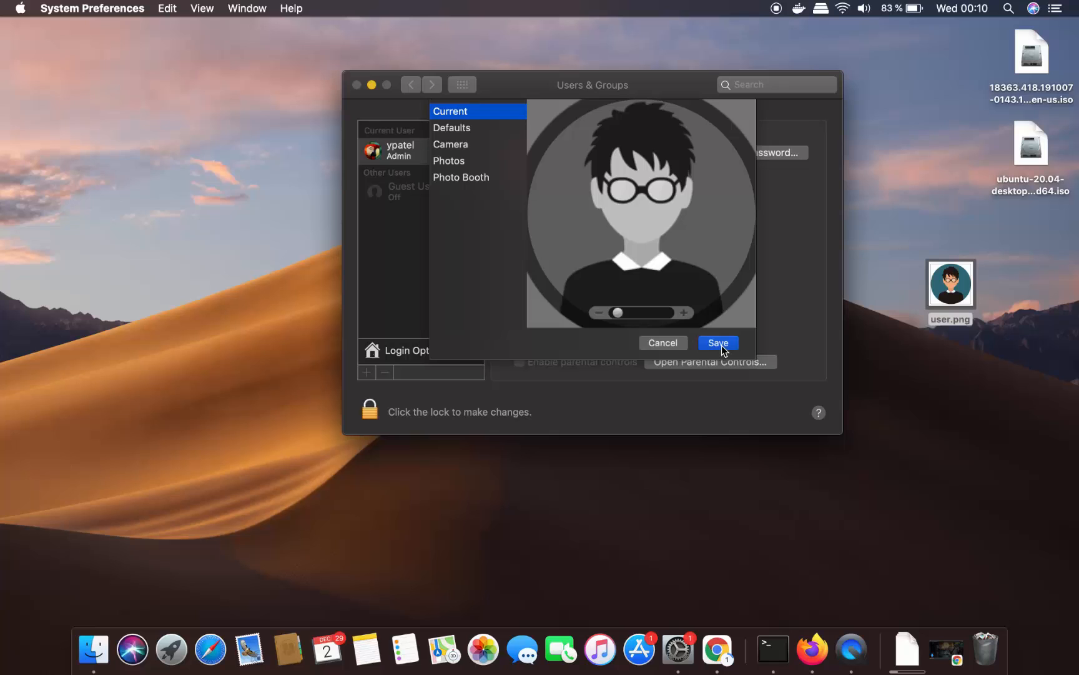
left_click(717, 342)
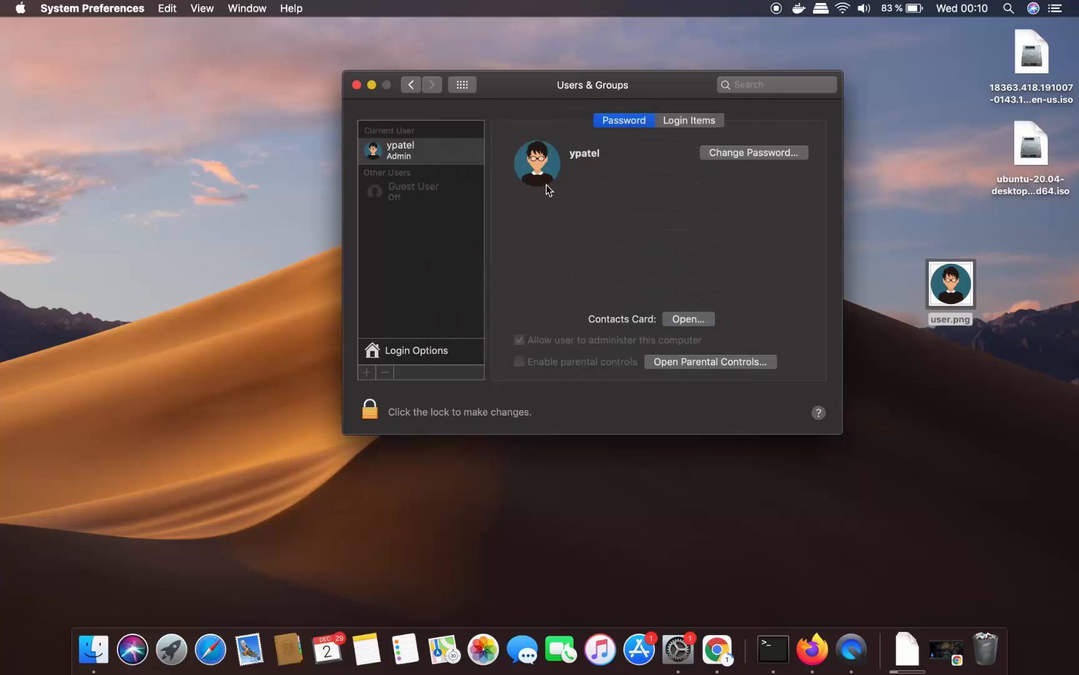
mouse_move(562, 214)
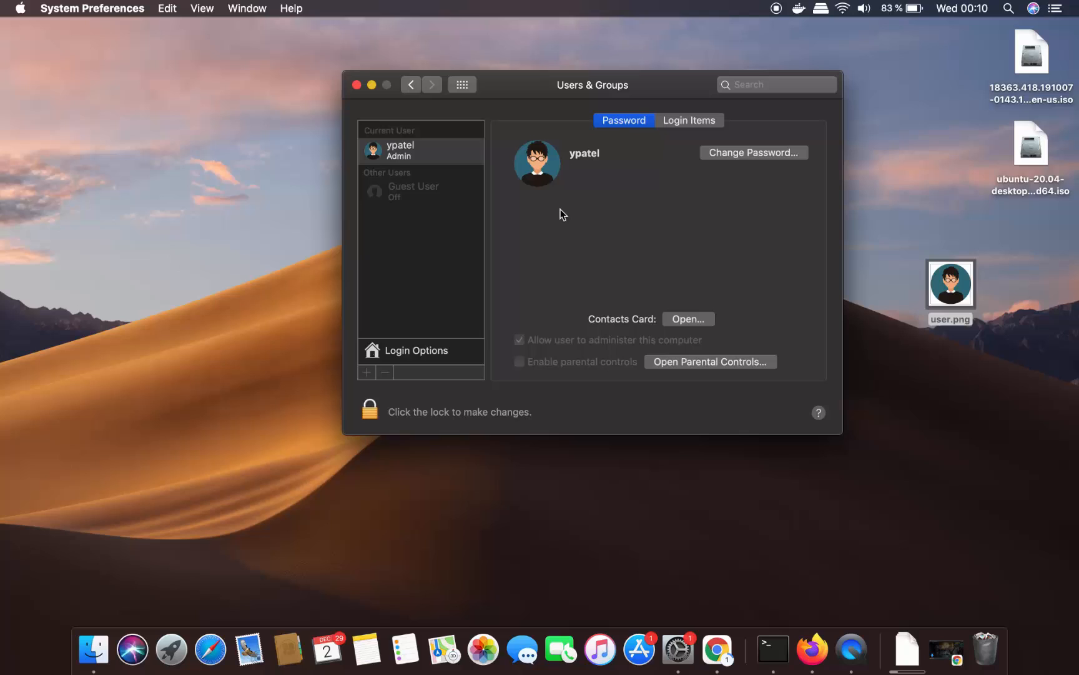
mouse_move(564, 212)
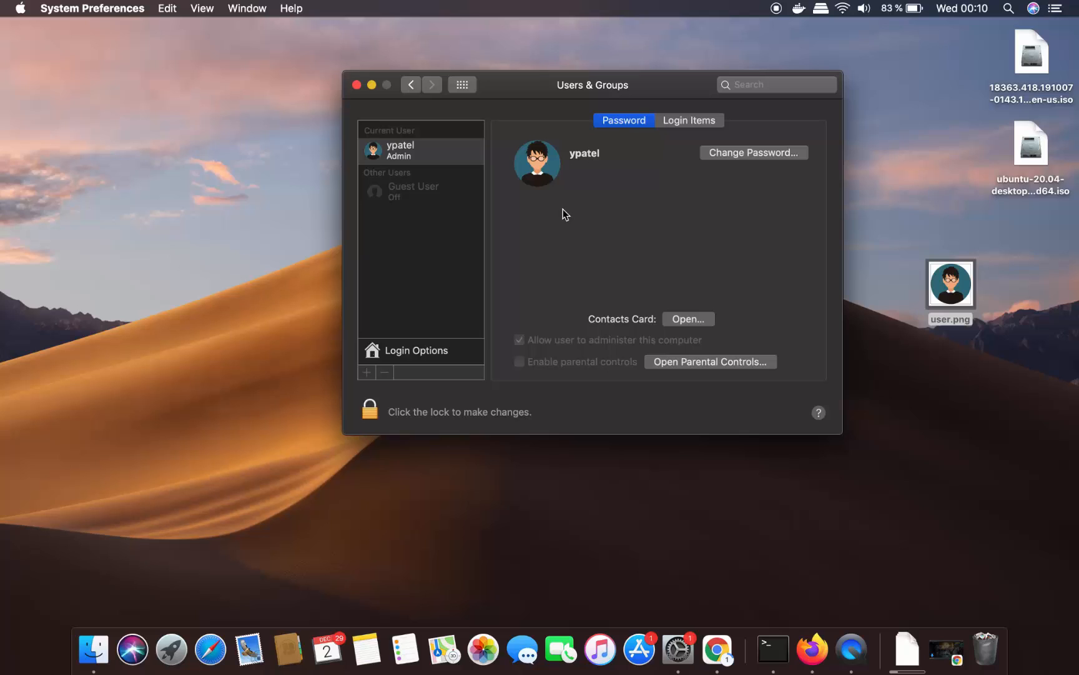